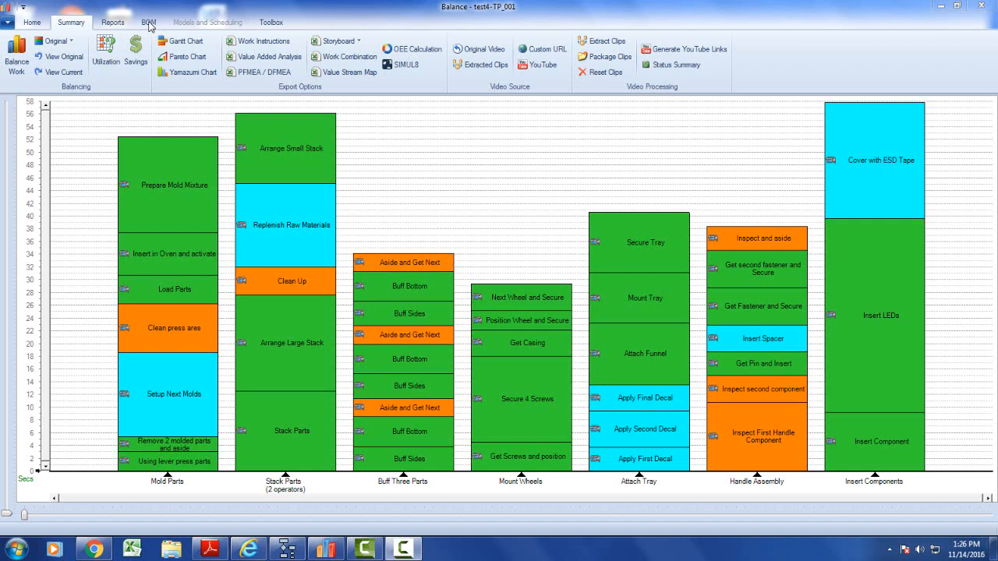
Recolour the balance chart with BOM Where Used - All Parts so part-consuming activities stand out.
{"action": "left_click", "coordinate": [148, 22]}
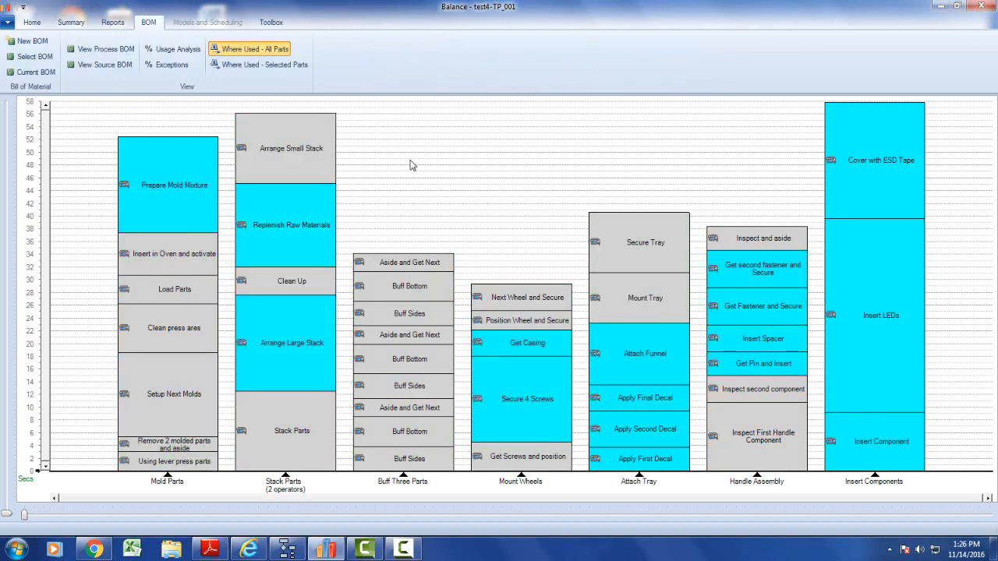
{"action": "mouse_move", "coordinate": [286, 215]}
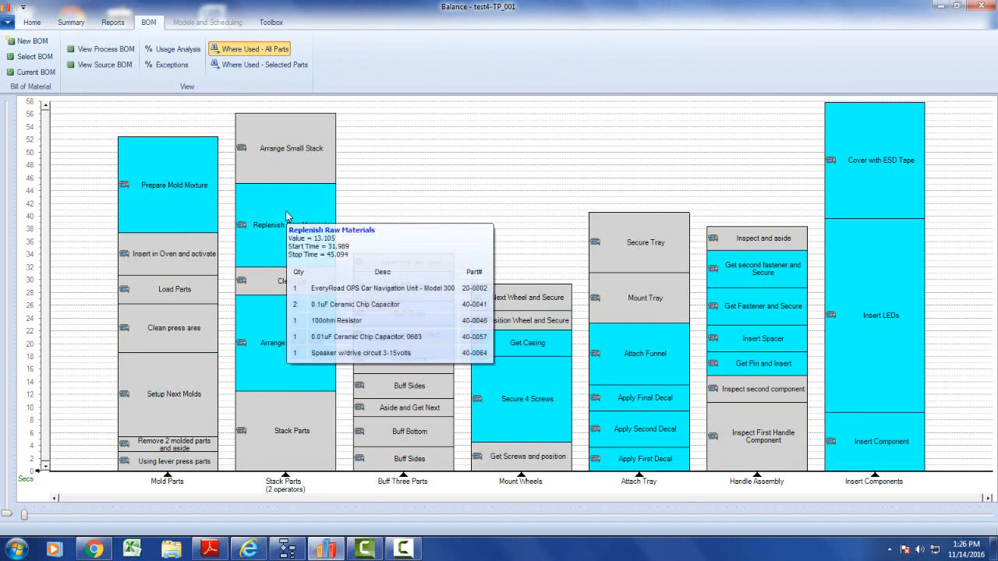
{"action": "mouse_move", "coordinate": [521, 368]}
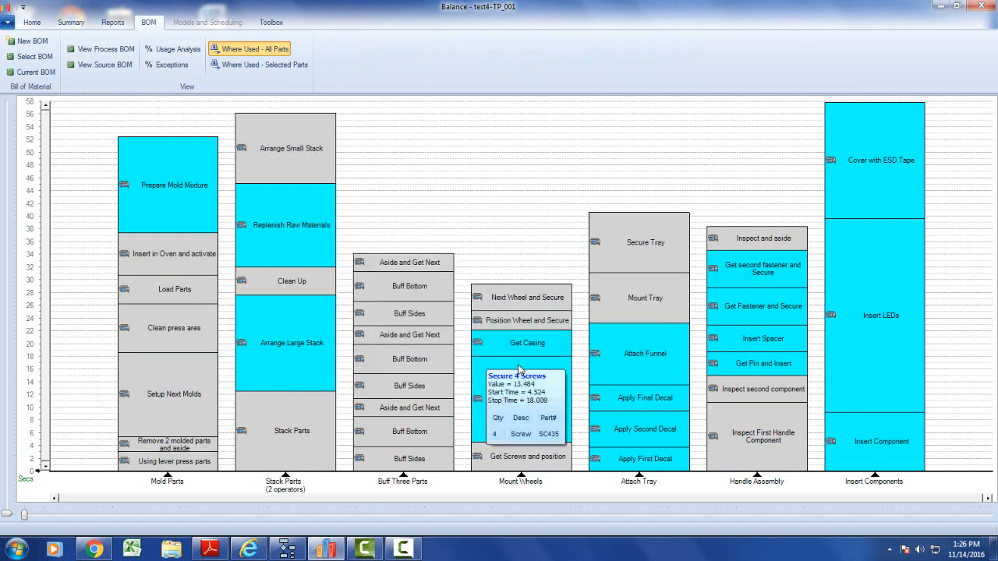
{"action": "mouse_move", "coordinate": [616, 351]}
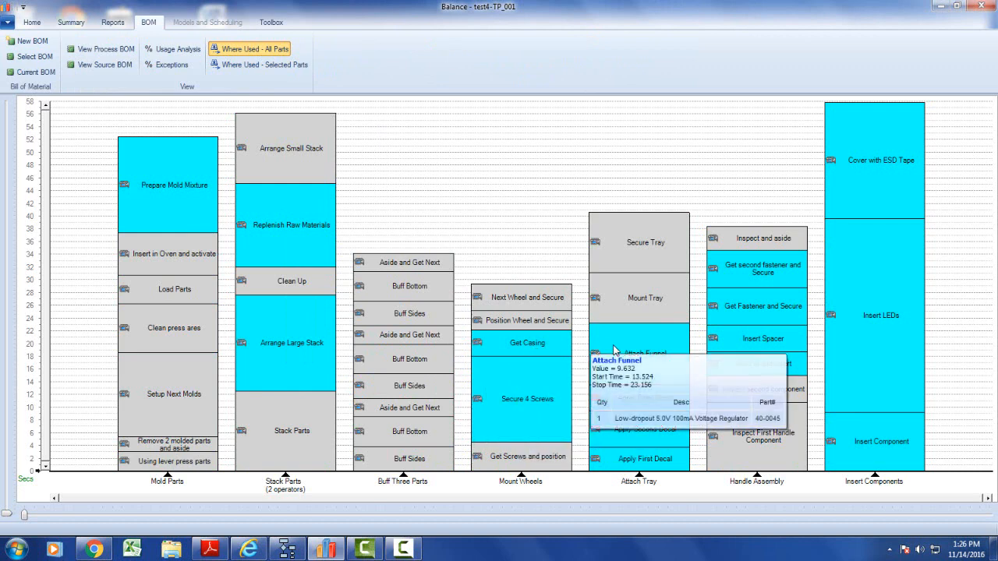
{"action": "mouse_move", "coordinate": [468, 165]}
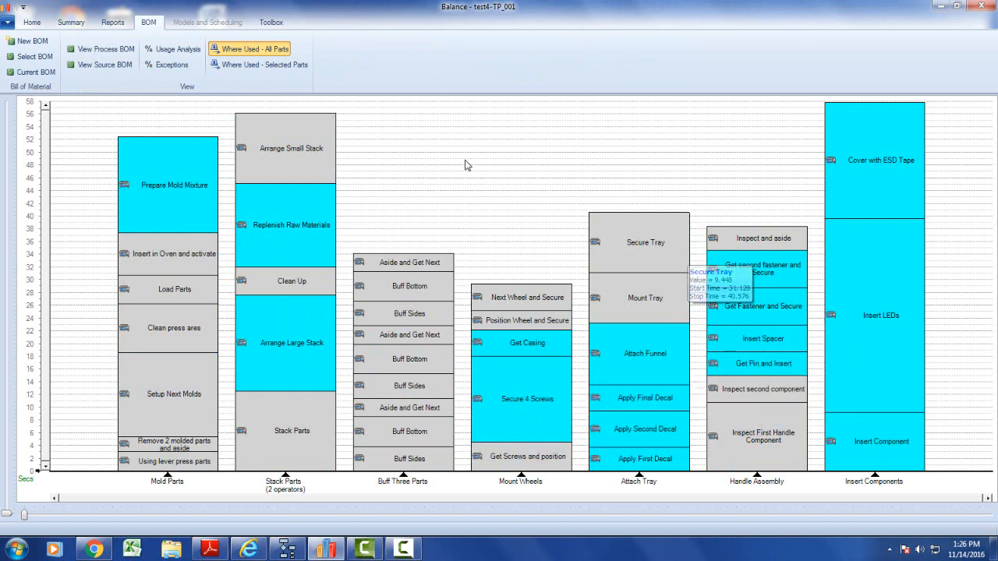
{"action": "mouse_move", "coordinate": [436, 161]}
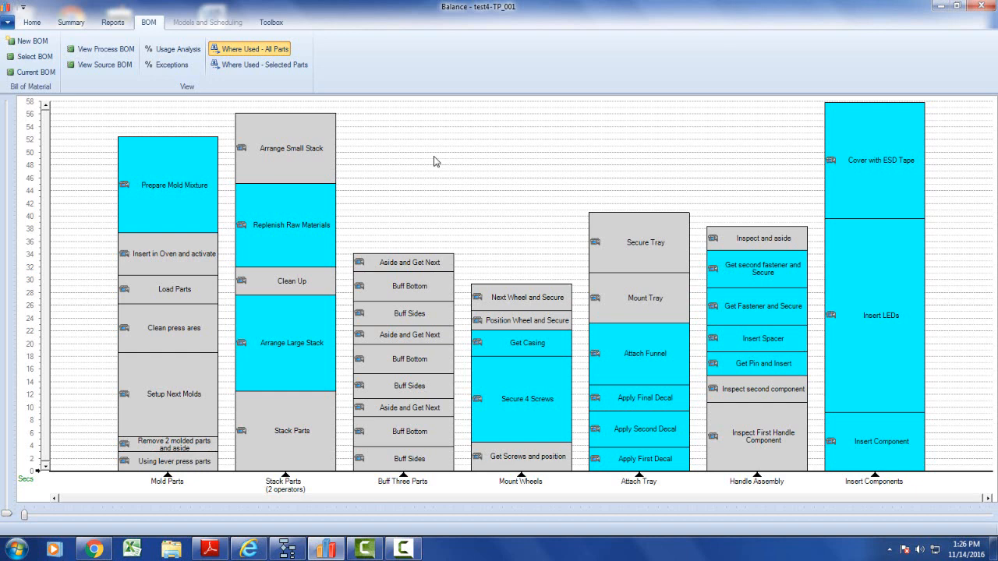
{"action": "mouse_move", "coordinate": [72, 22]}
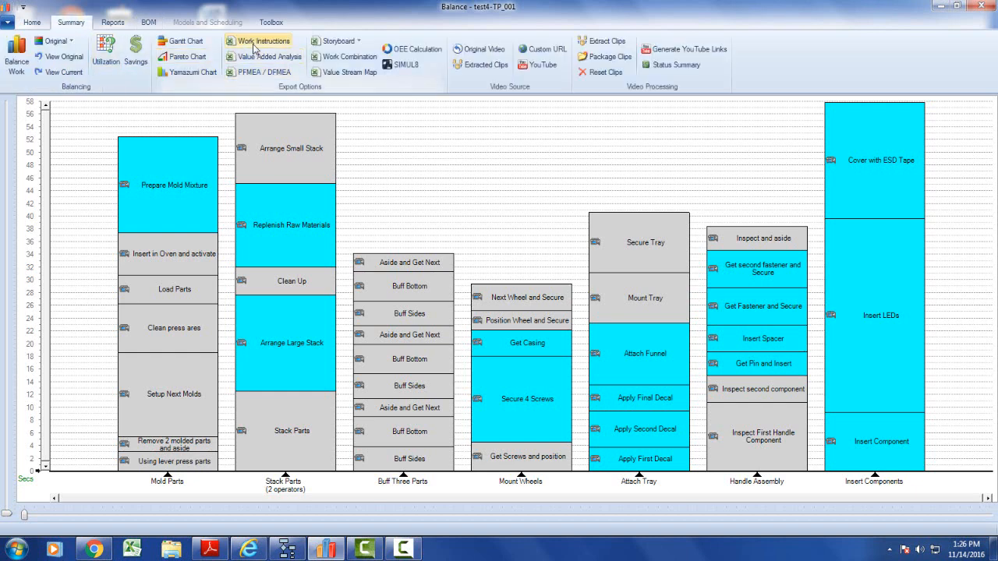
Export standard Work Instructions to a new Excel workbook named WI1.
{"action": "left_click", "coordinate": [265, 41]}
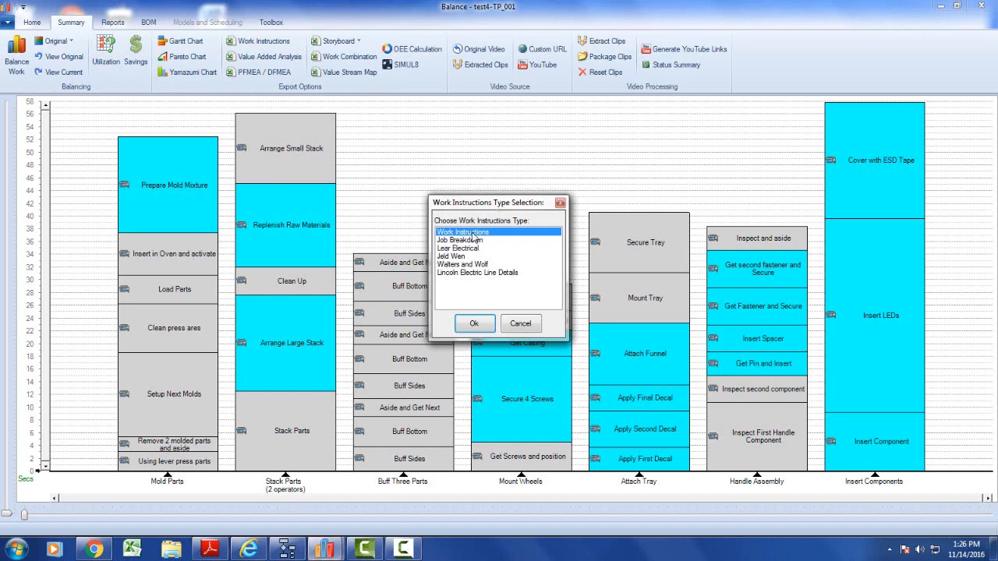
{"action": "left_click", "coordinate": [474, 323]}
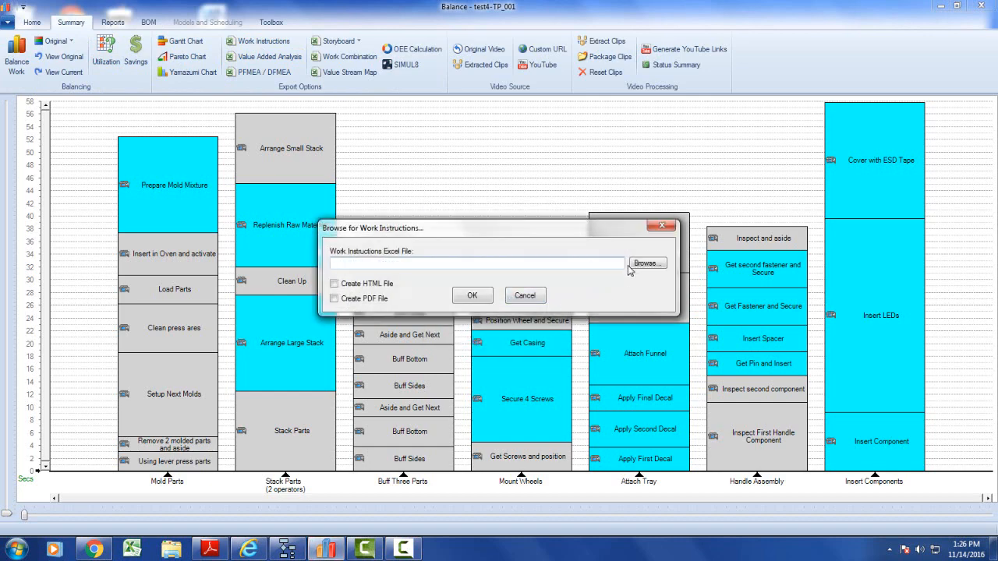
{"action": "left_click", "coordinate": [647, 262]}
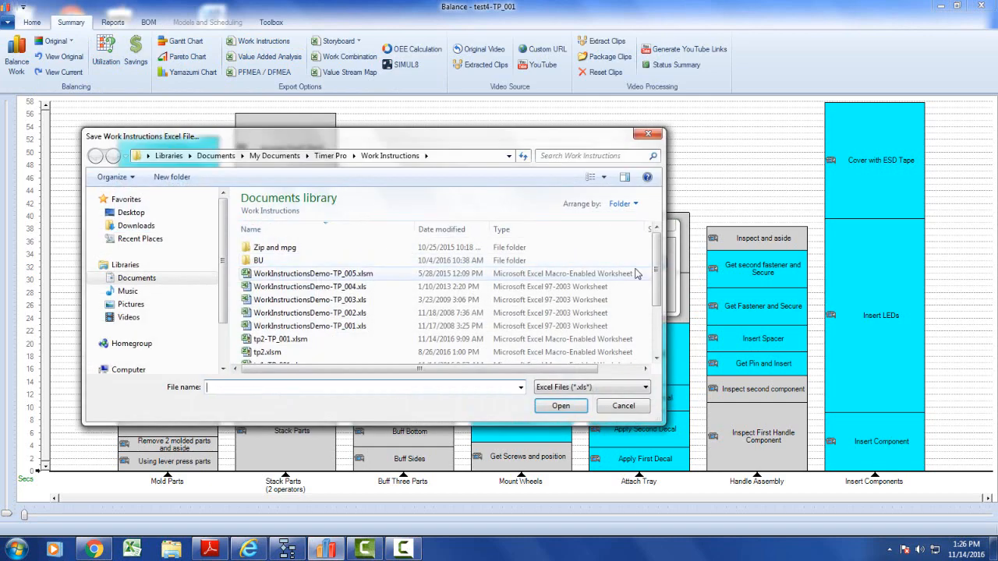
{"action": "type", "text": "WI1"}
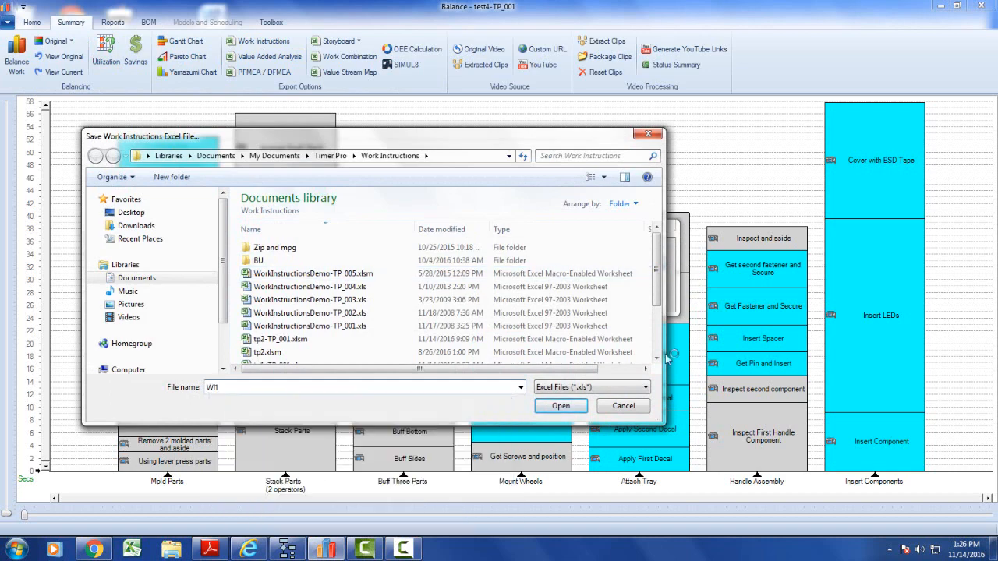
{"action": "left_click", "coordinate": [561, 405]}
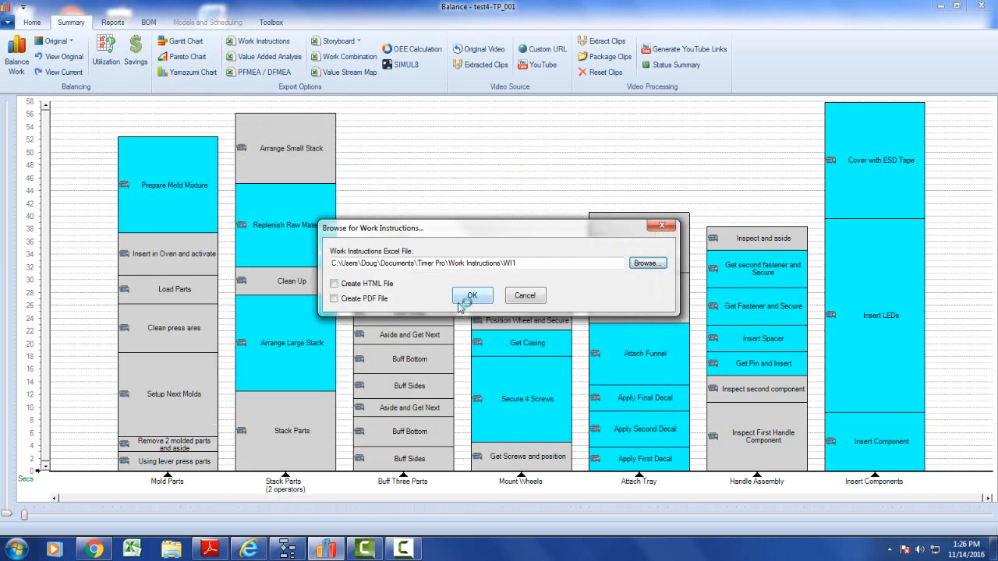
{"action": "left_click", "coordinate": [471, 296]}
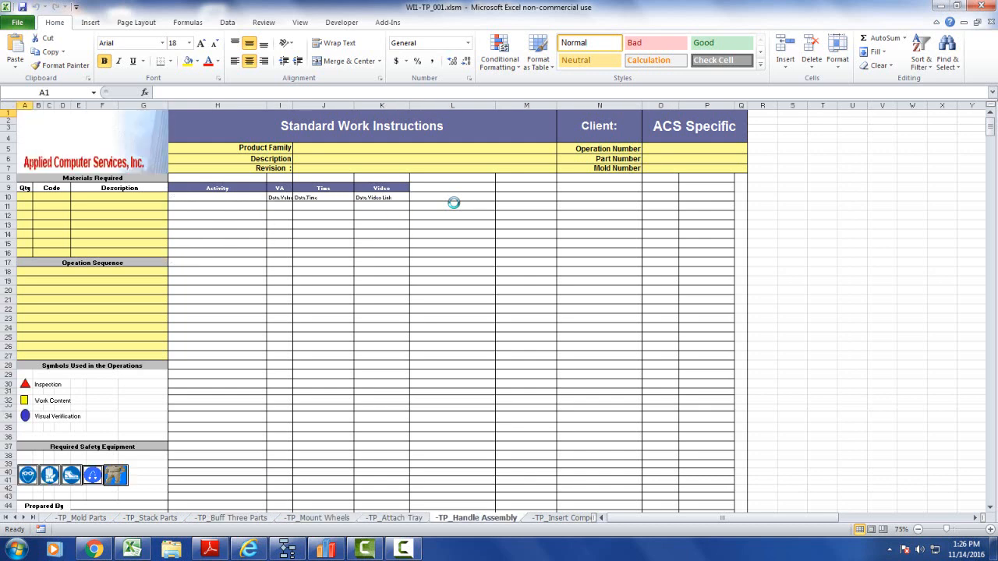
Review the TP_Insert Components sheet, then close the workbook without saving.
{"action": "left_click", "coordinate": [563, 518]}
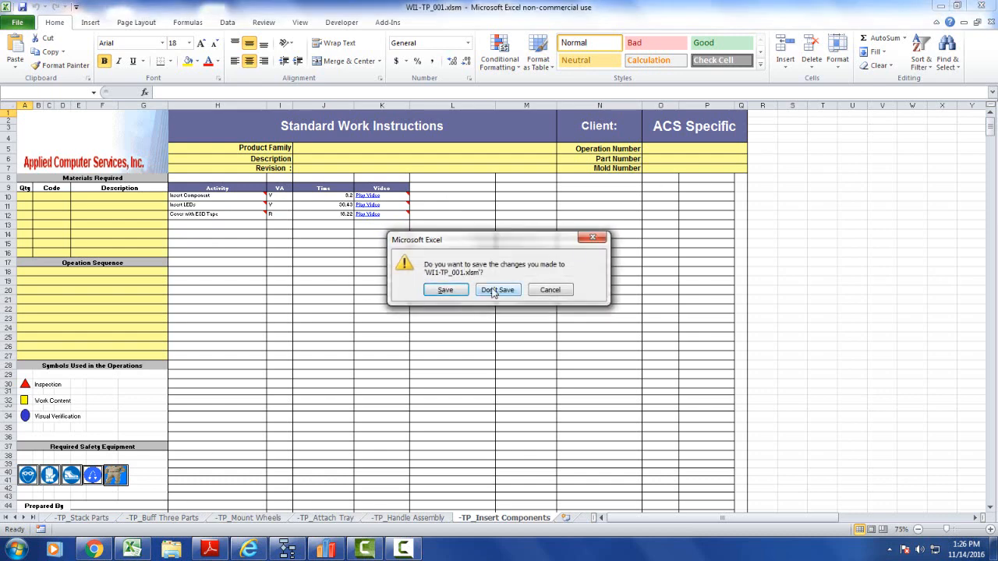
{"action": "left_click", "coordinate": [496, 288]}
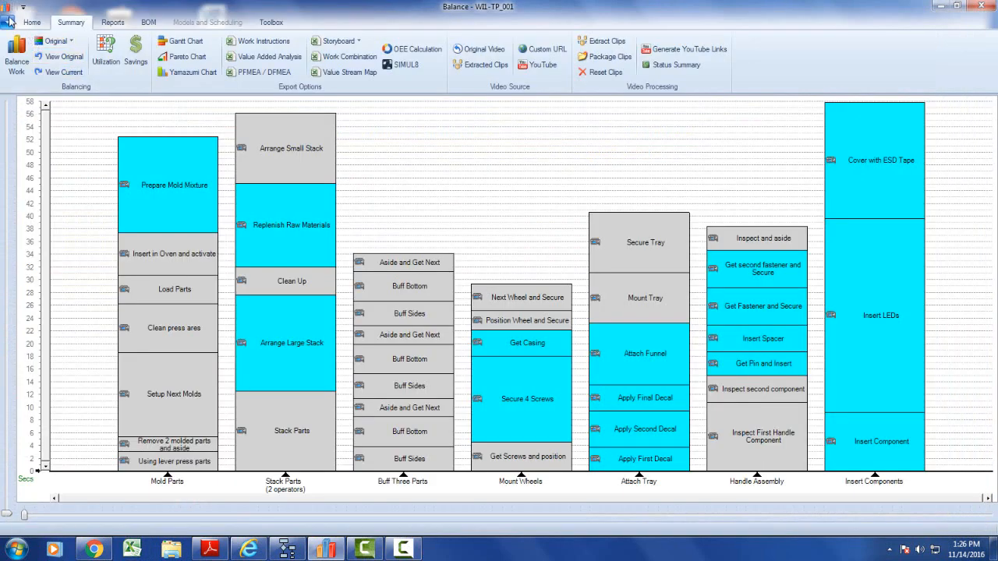
From File > Options > General > Settings, open the standard Work Instructions template in Excel.
{"action": "left_click", "coordinate": [8, 8]}
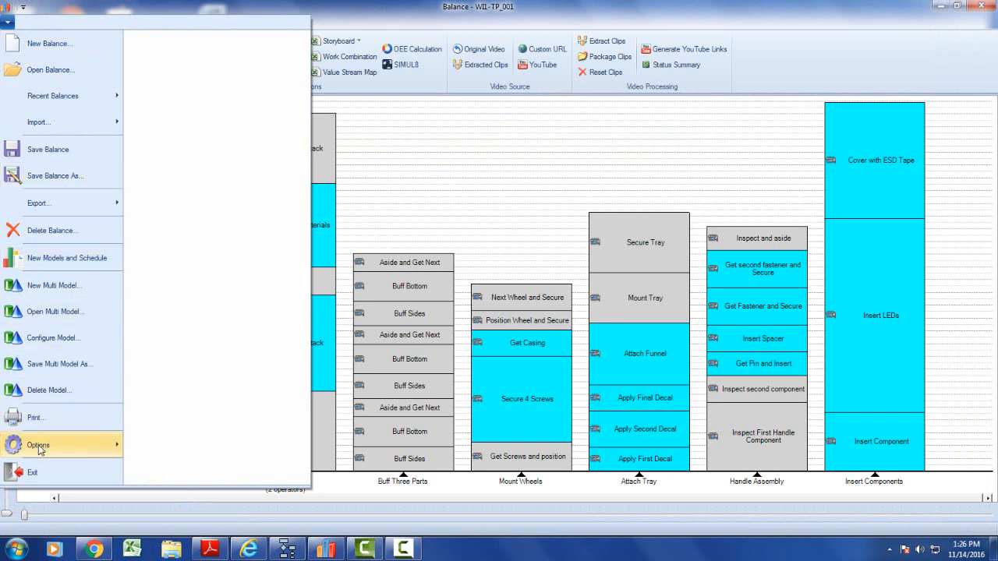
{"action": "left_click", "coordinate": [37, 444]}
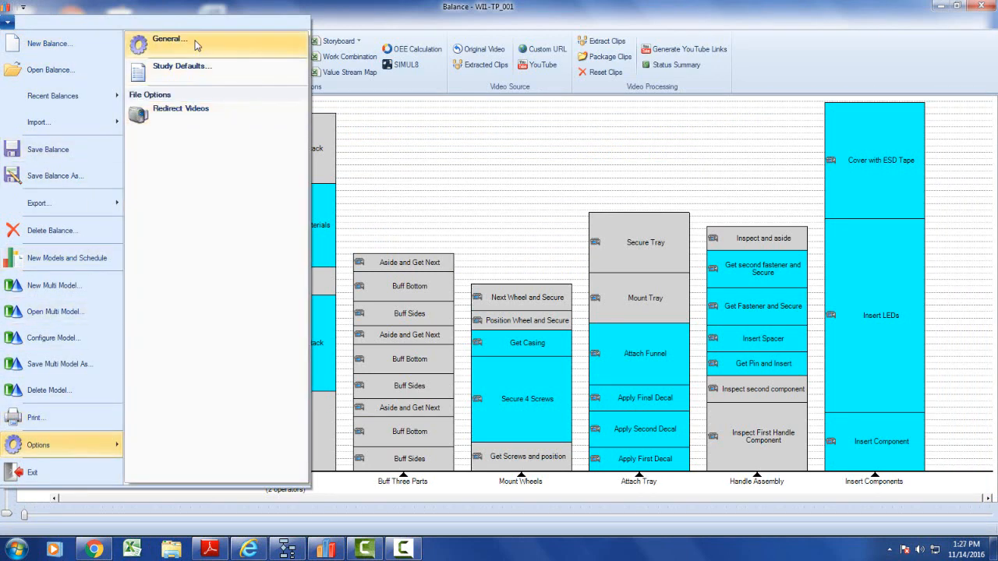
{"action": "left_click", "coordinate": [170, 39]}
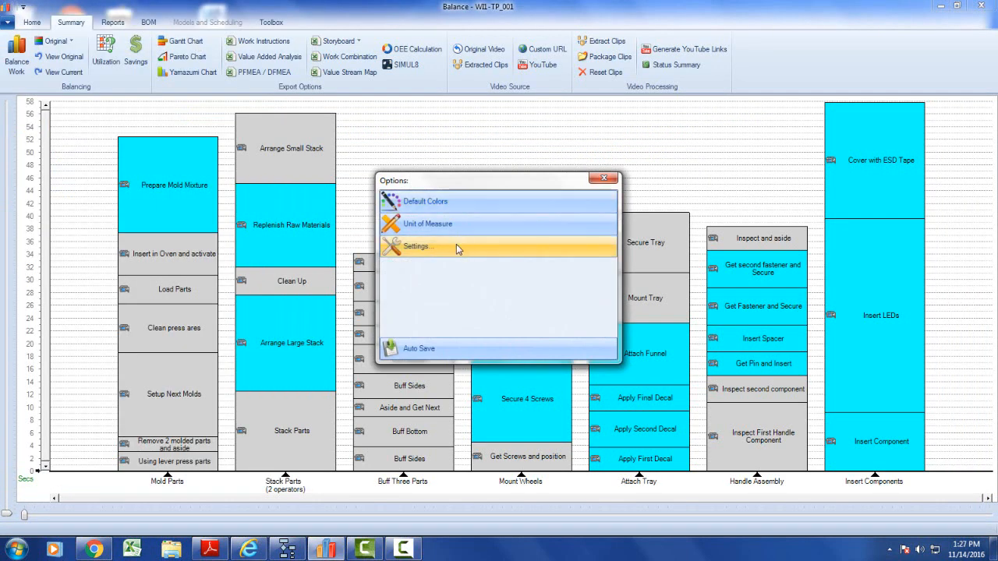
{"action": "left_click", "coordinate": [418, 247]}
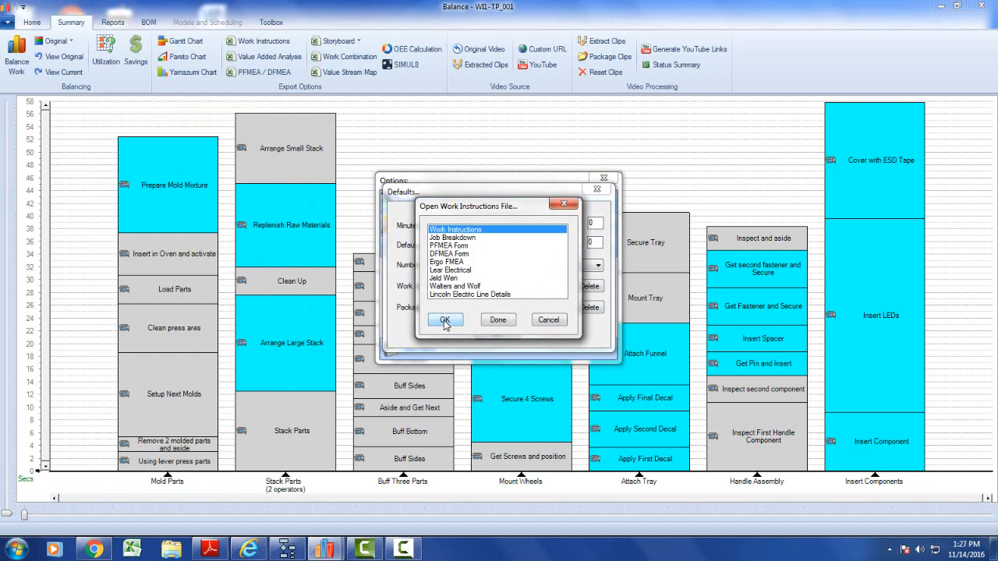
{"action": "left_click", "coordinate": [445, 321]}
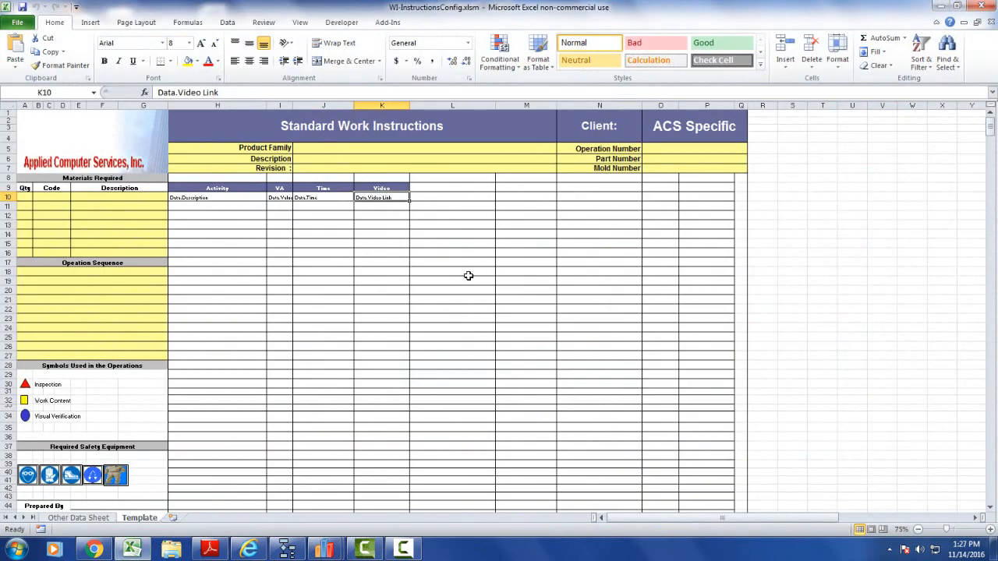
{"action": "mouse_move", "coordinate": [471, 256]}
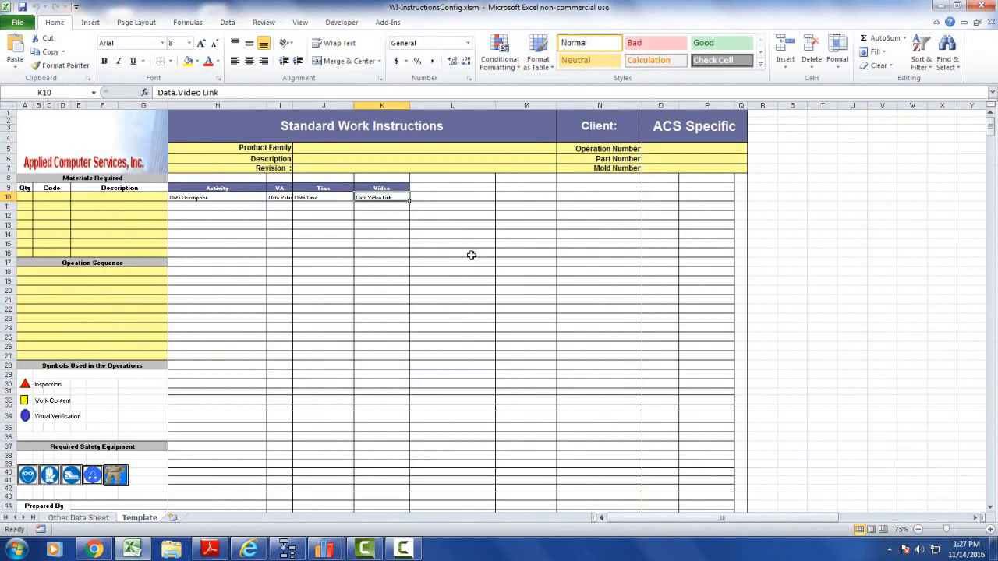
{"action": "mouse_move", "coordinate": [377, 188]}
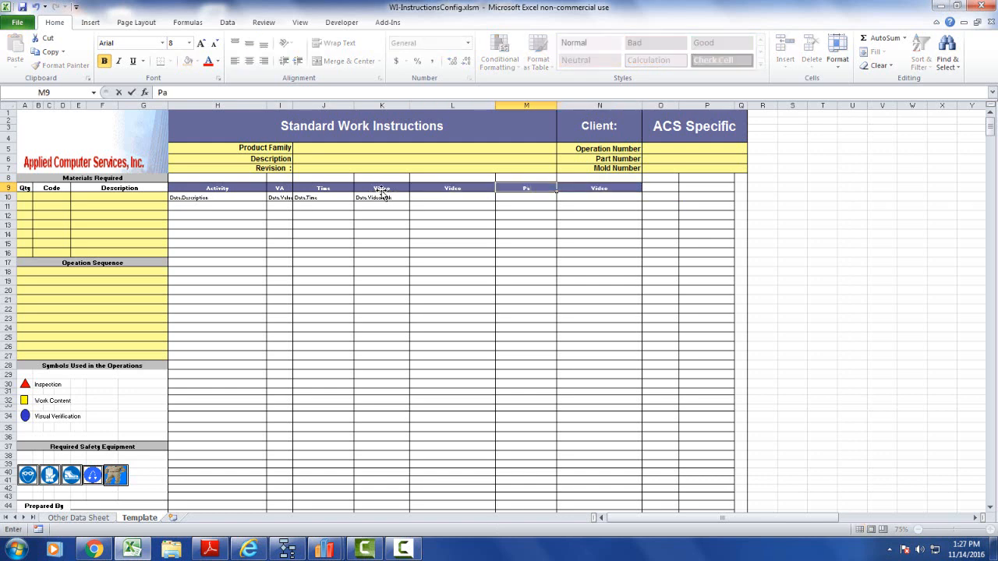
Enter the header Part Description in cell L9 of the template table.
{"action": "type", "text": "Part Descrio"}
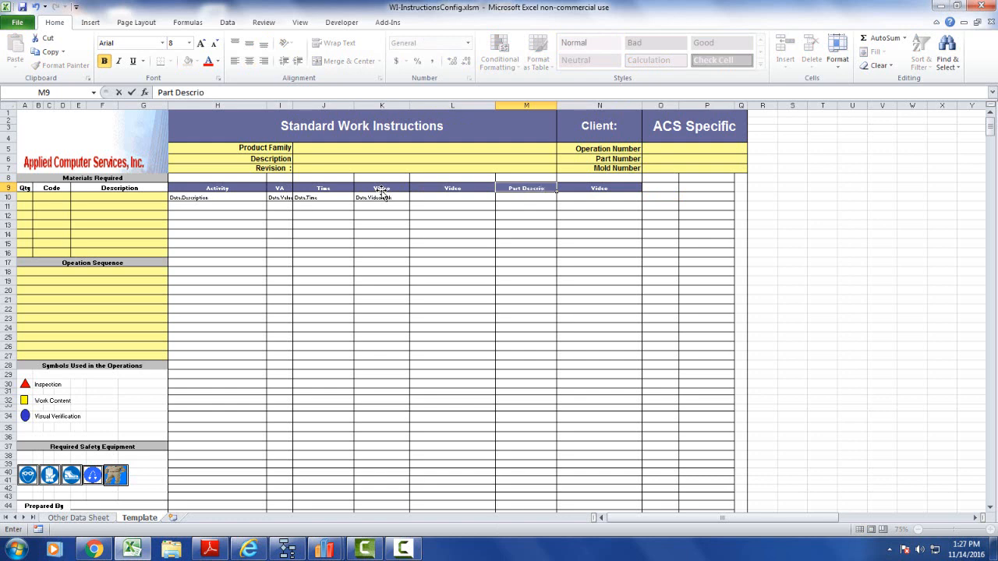
{"action": "type", "text": "ti"}
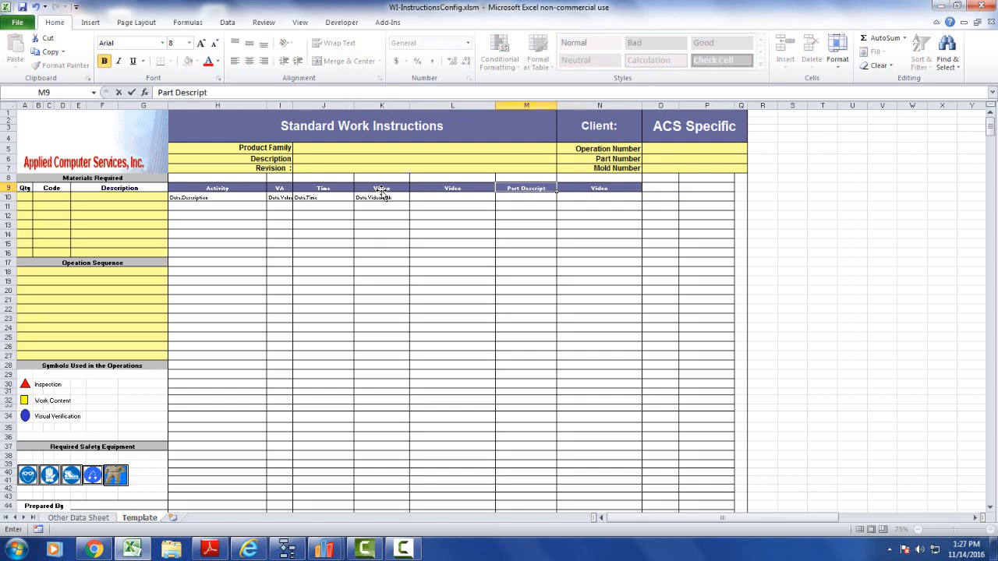
{"action": "type", "text": "ion"}
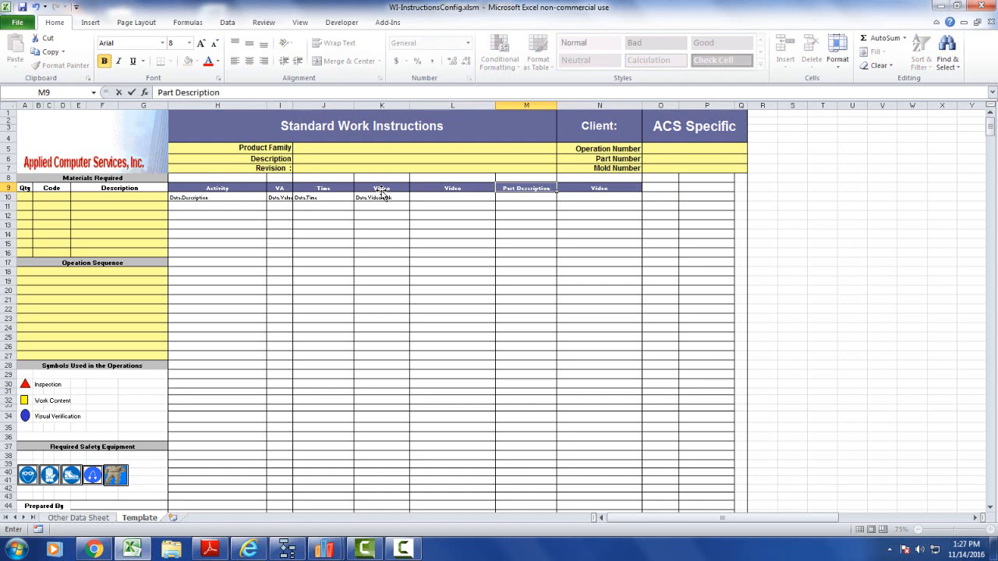
{"action": "left_click", "coordinate": [452, 188]}
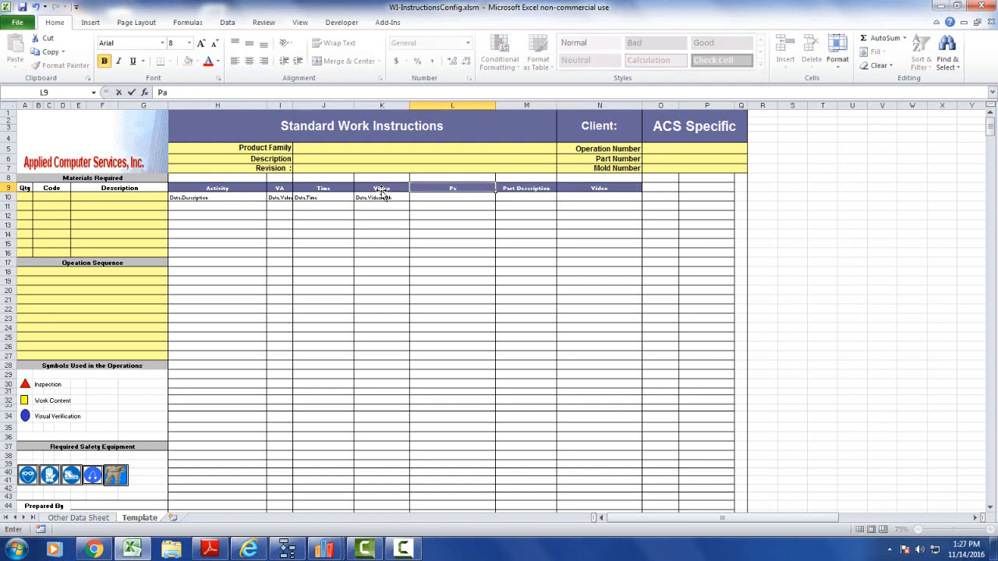
{"action": "type", "text": "Part Descri"}
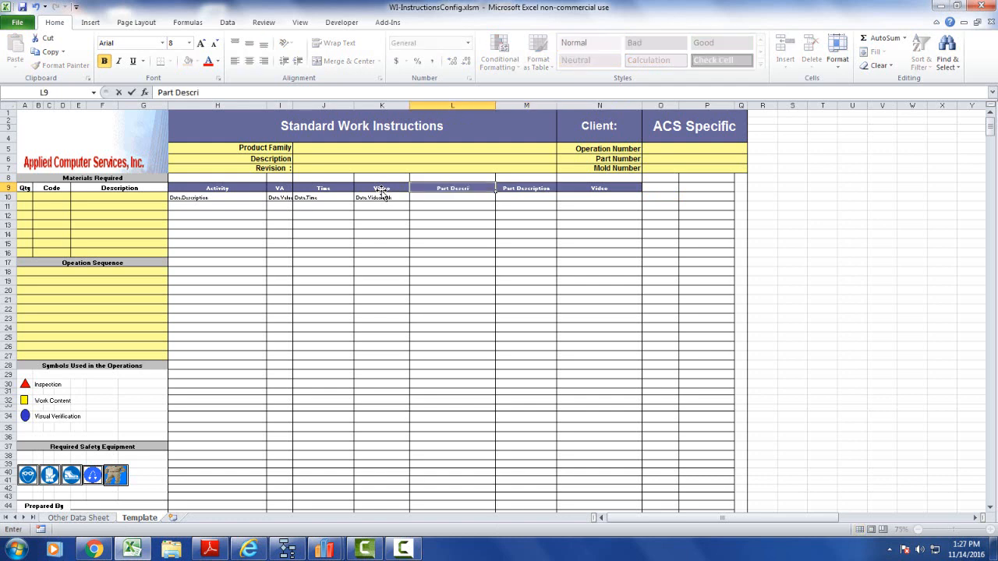
{"action": "type", "text": "ption"}
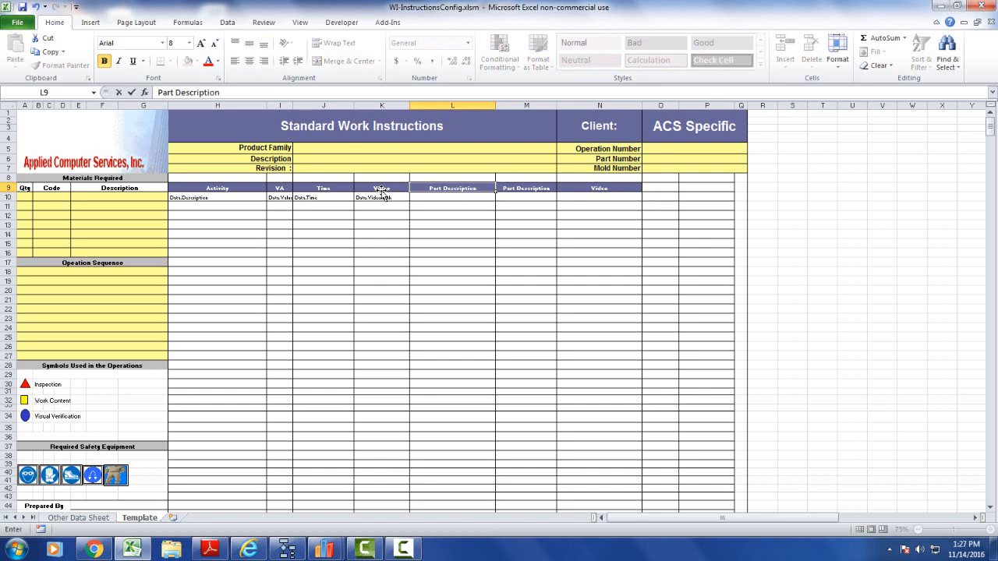
Enter the headers Part Number in M9 and Quantity in N9, replacing Video.
{"action": "left_click", "coordinate": [527, 187]}
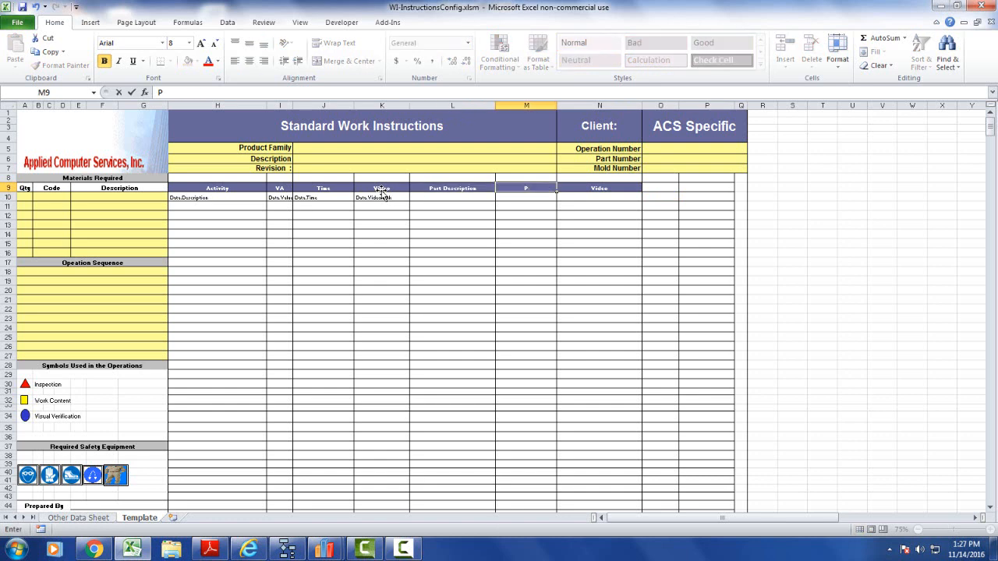
{"action": "type", "text": "Part Numbe"}
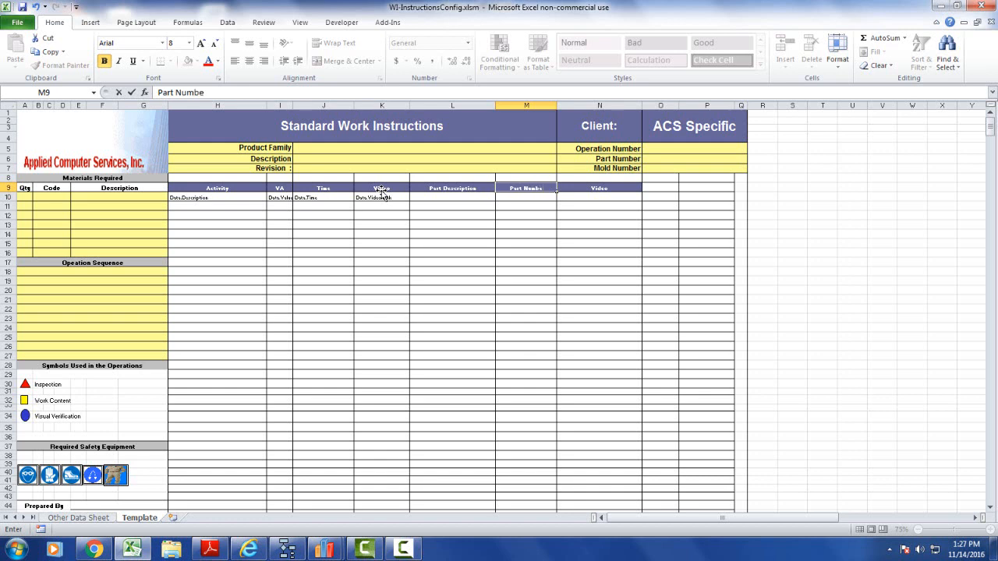
{"action": "left_click", "coordinate": [599, 187]}
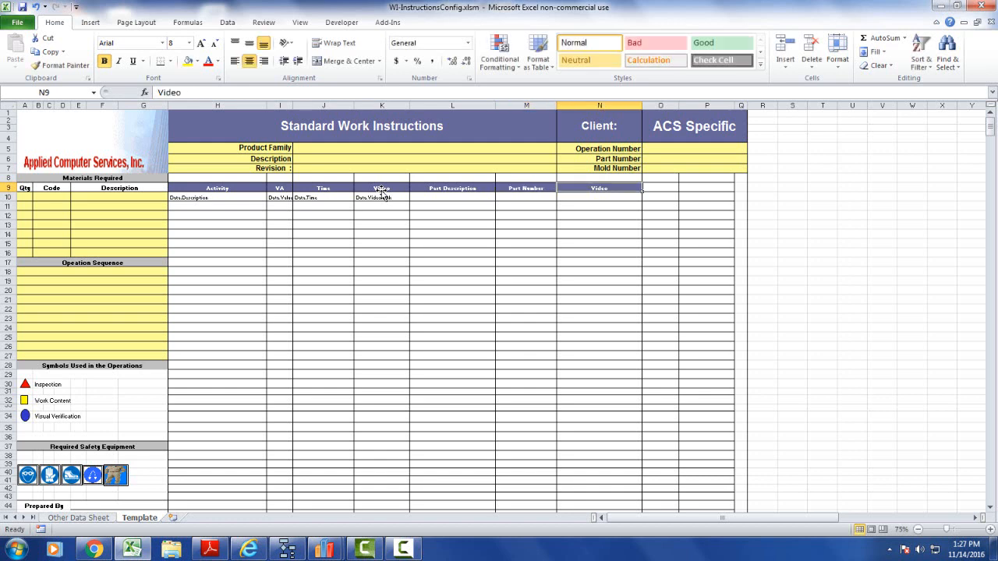
{"action": "type", "text": "Quant"}
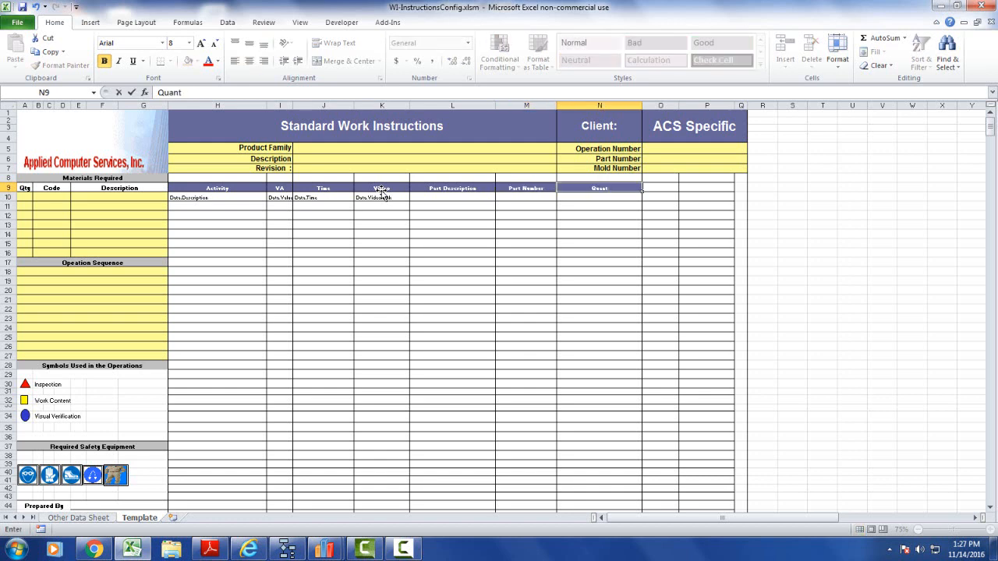
{"action": "key", "text": "Return"}
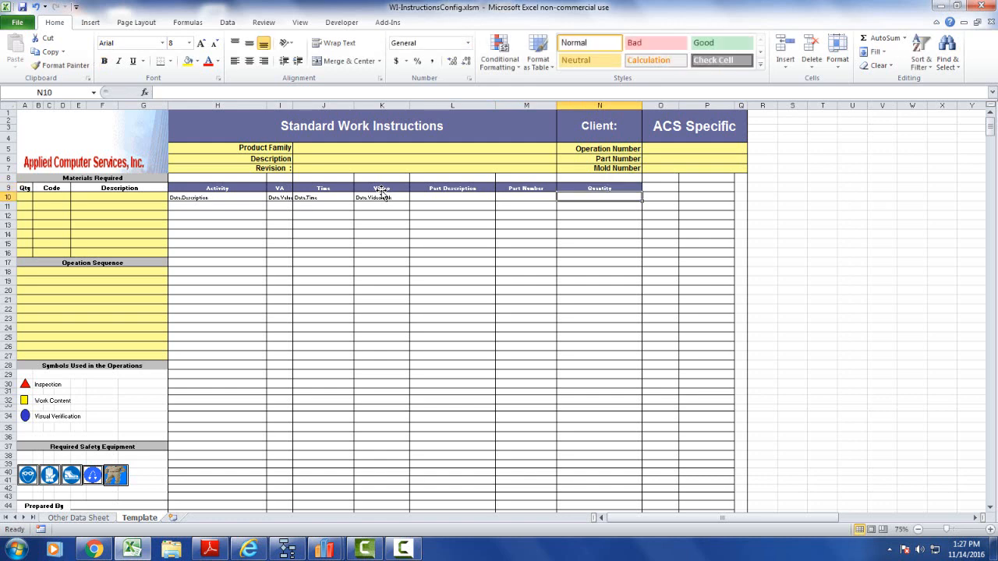
{"action": "mouse_move", "coordinate": [427, 227]}
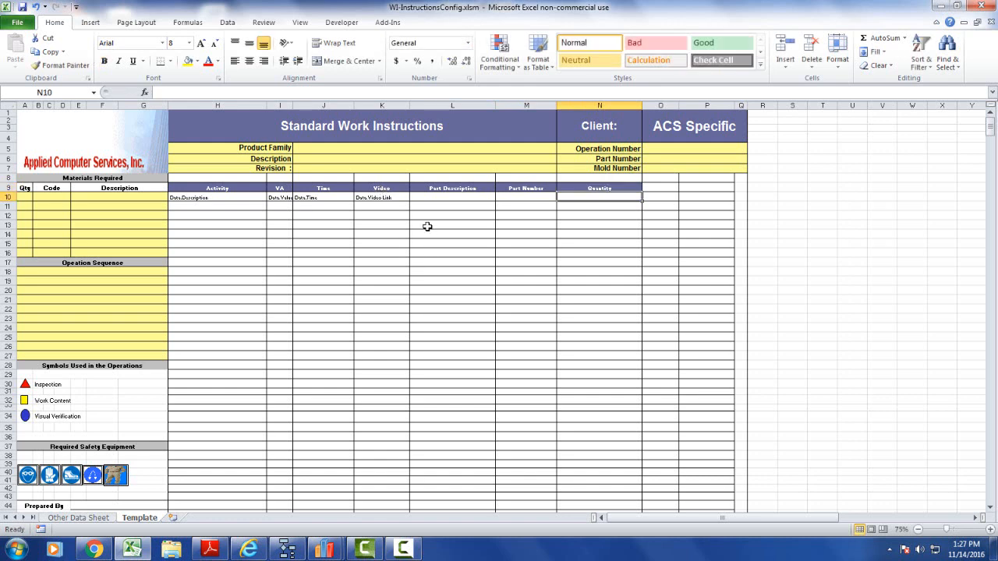
{"action": "mouse_move", "coordinate": [231, 196]}
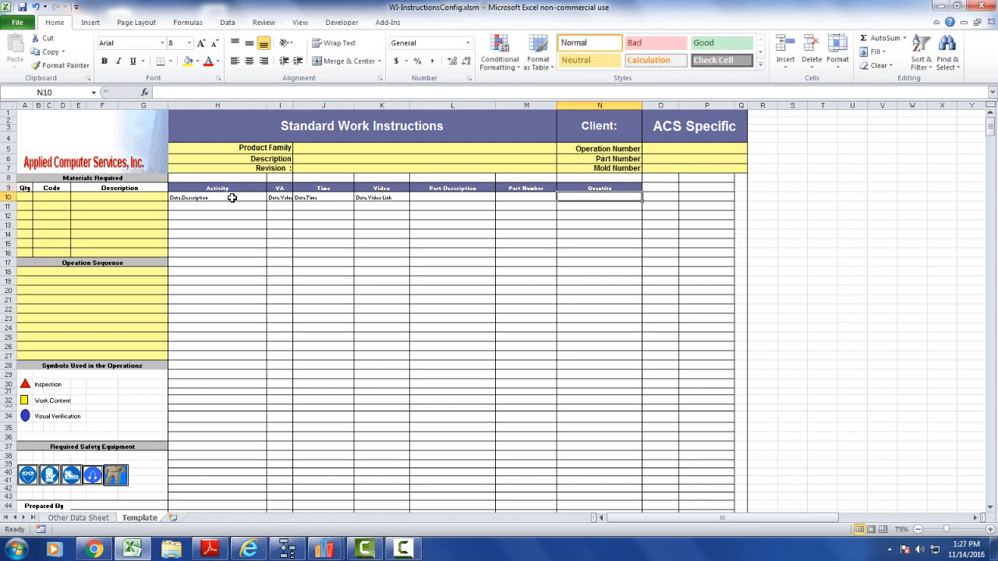
{"action": "mouse_move", "coordinate": [368, 202]}
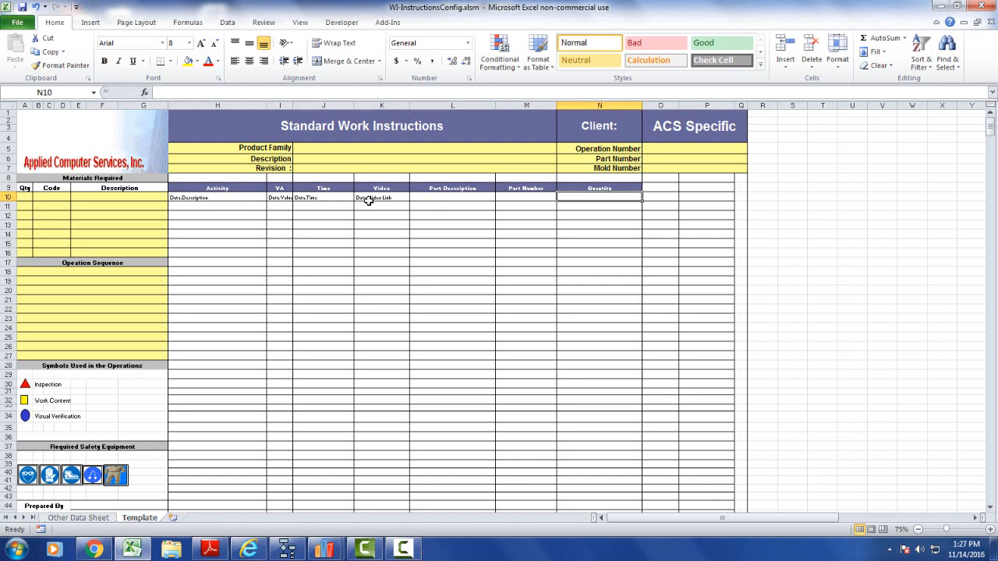
{"action": "mouse_move", "coordinate": [442, 194]}
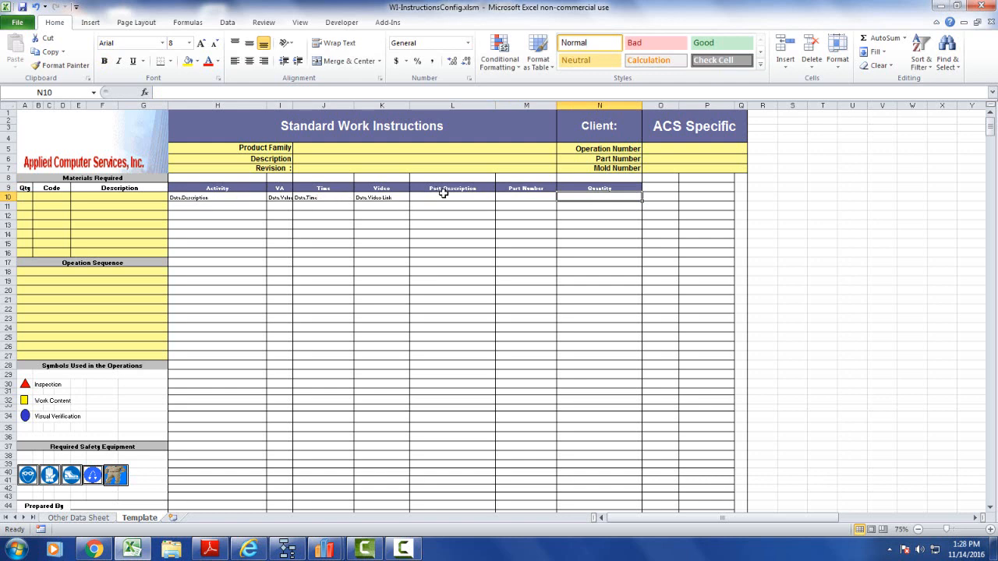
Assign Parts.PartDescription, Parts.PartNumber and Parts.Quantity to row 10 via the Data Fields dialog and save.
{"action": "double_click", "coordinate": [453, 197]}
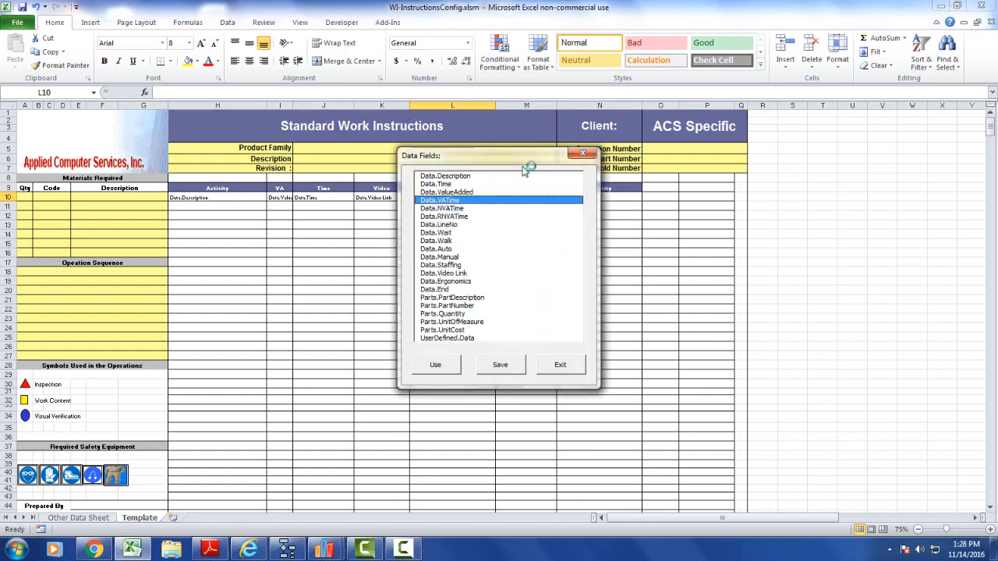
{"action": "left_click_drag", "start_coordinate": [499, 156], "coordinate": [701, 209]}
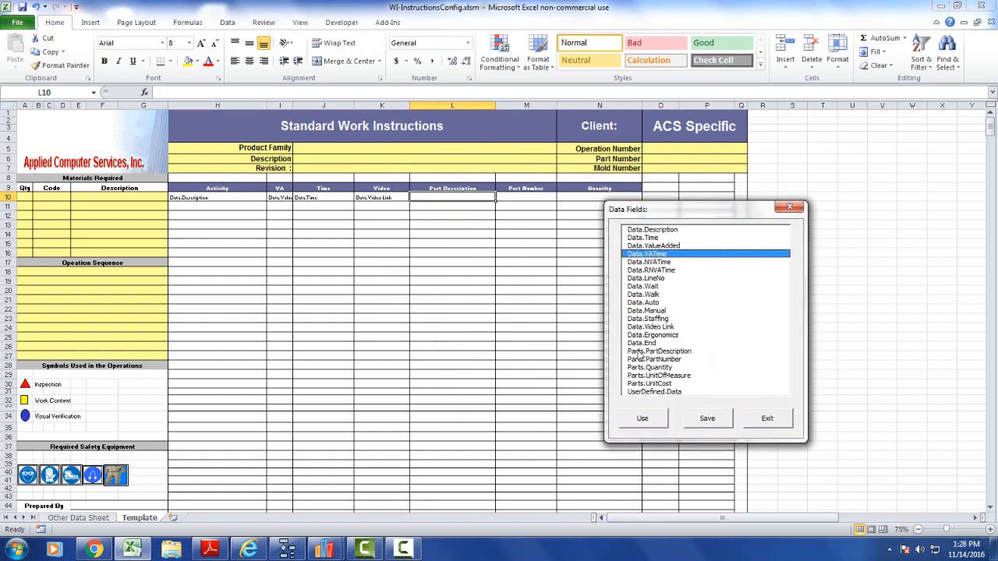
{"action": "mouse_move", "coordinate": [658, 373]}
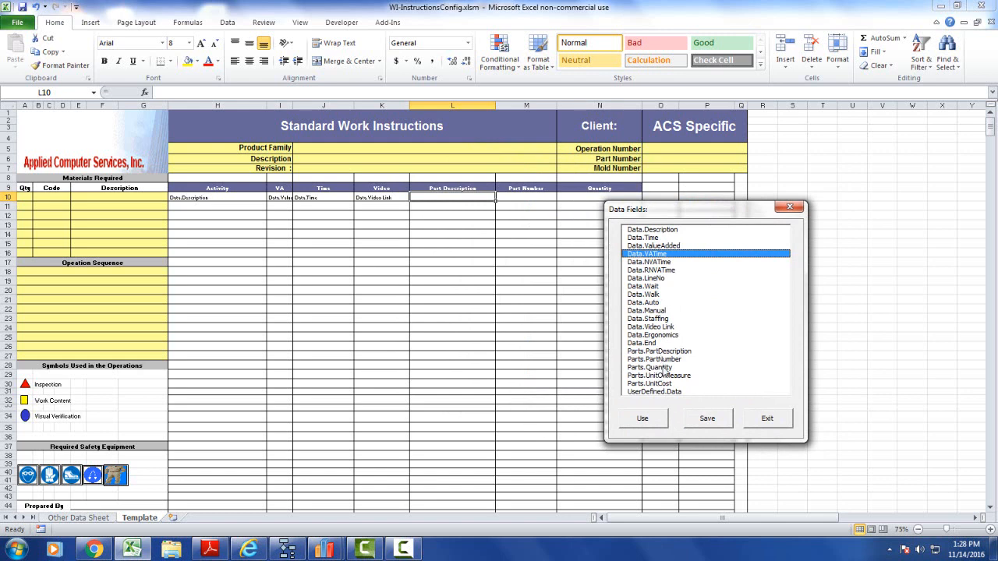
{"action": "mouse_move", "coordinate": [663, 374]}
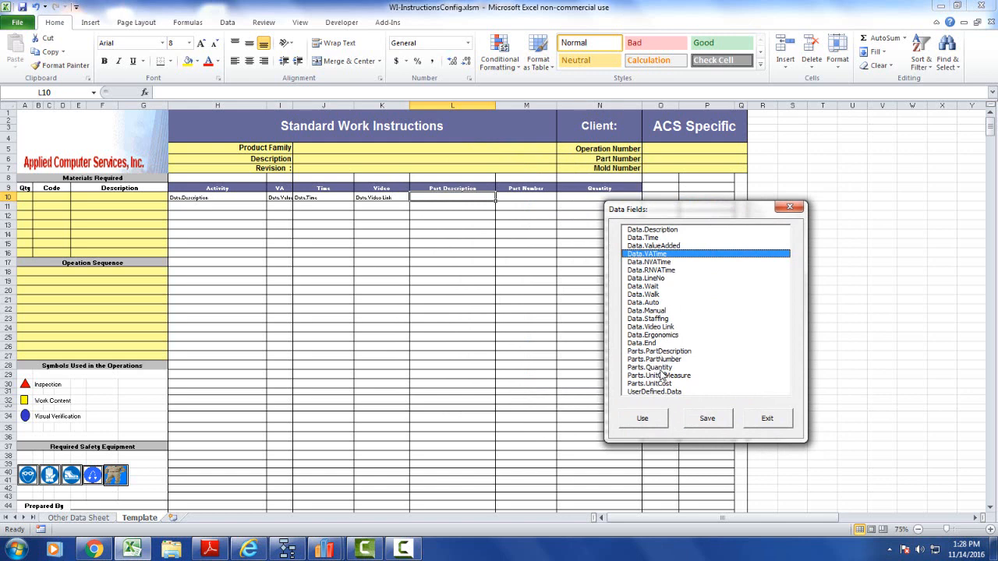
{"action": "left_click", "coordinate": [658, 351]}
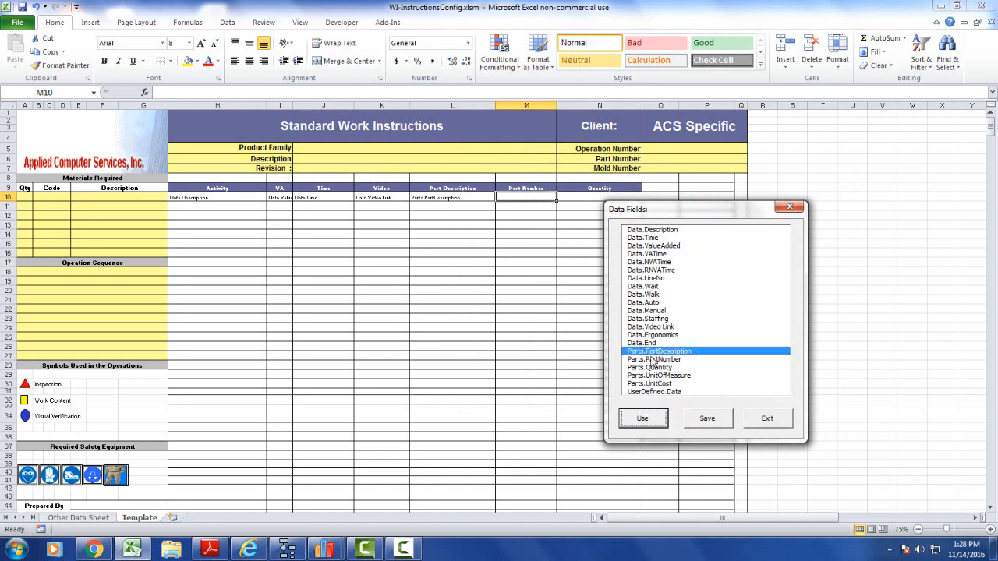
{"action": "left_click", "coordinate": [643, 418]}
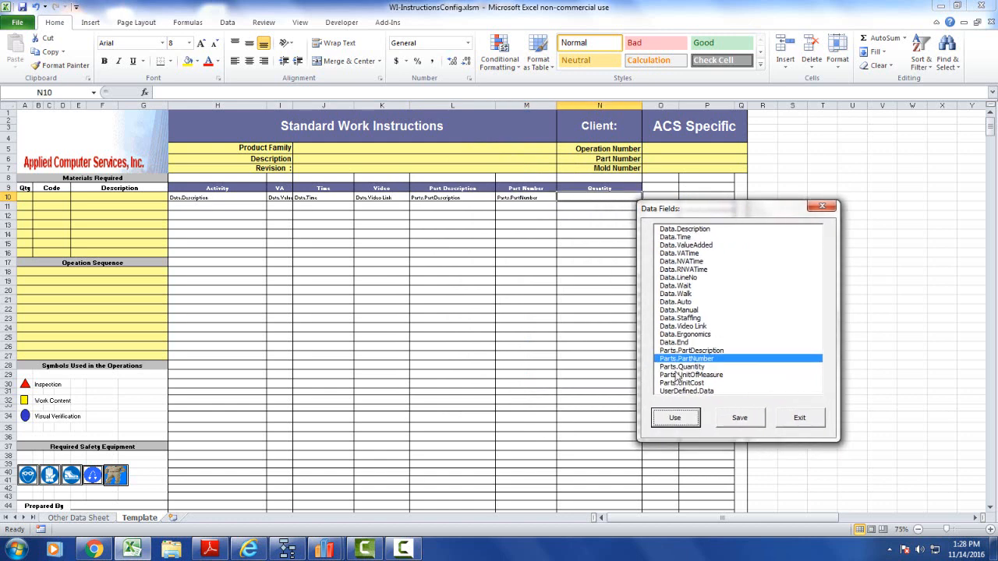
{"action": "left_click", "coordinate": [673, 418]}
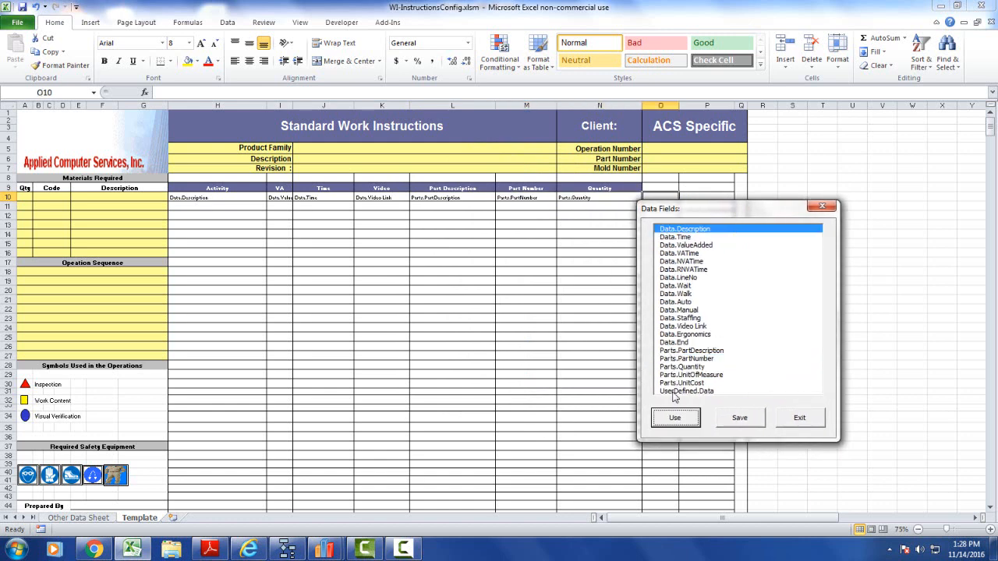
{"action": "mouse_move", "coordinate": [733, 423]}
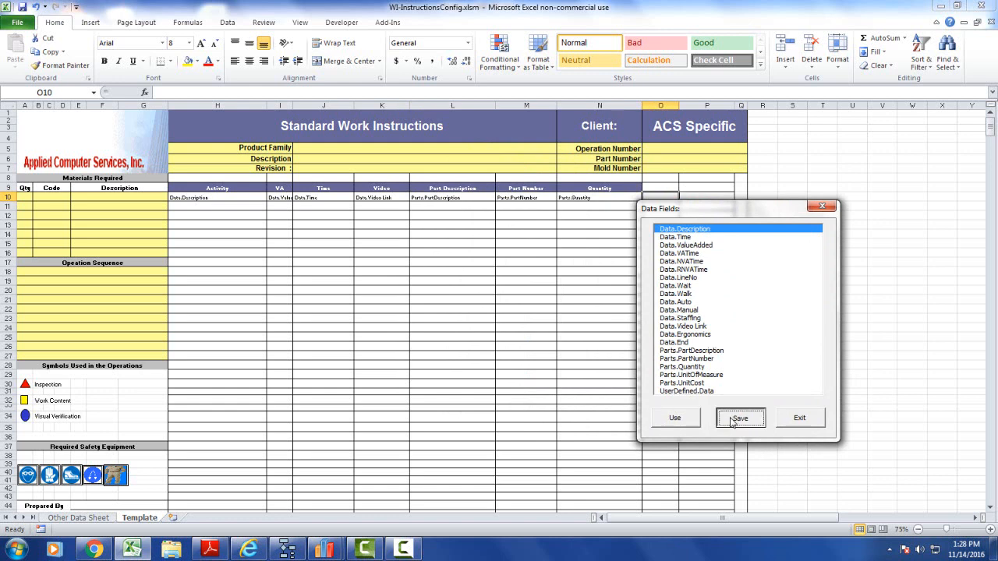
{"action": "left_click", "coordinate": [739, 418]}
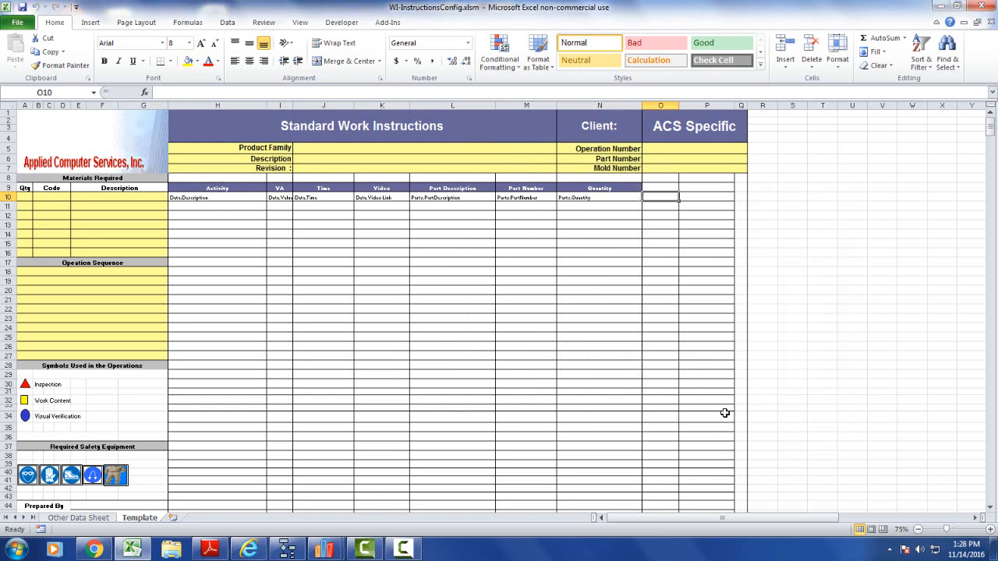
{"action": "mouse_move", "coordinate": [593, 183]}
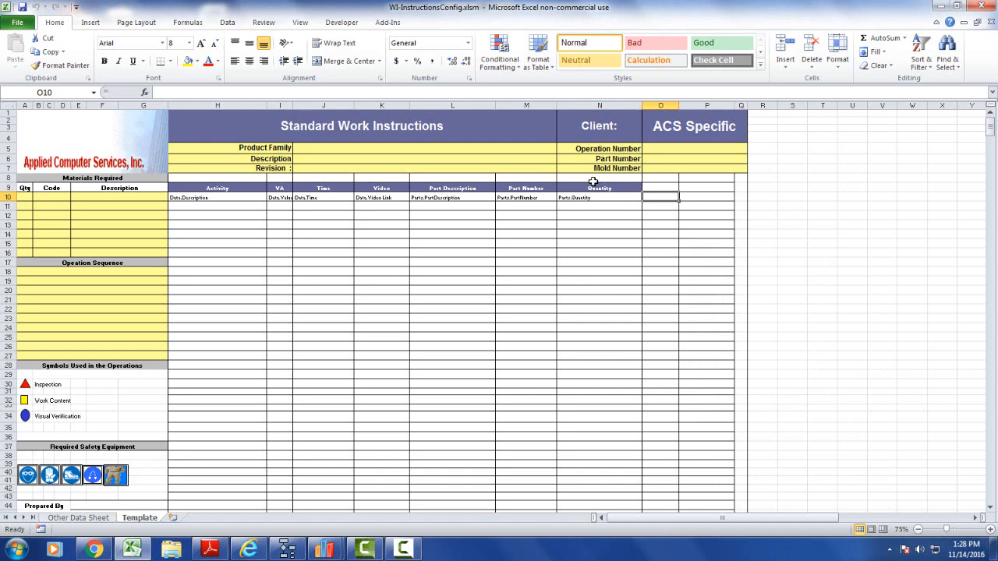
Select the Quantity cells from N10 downward and centre their alignment.
{"action": "left_click", "coordinate": [599, 197]}
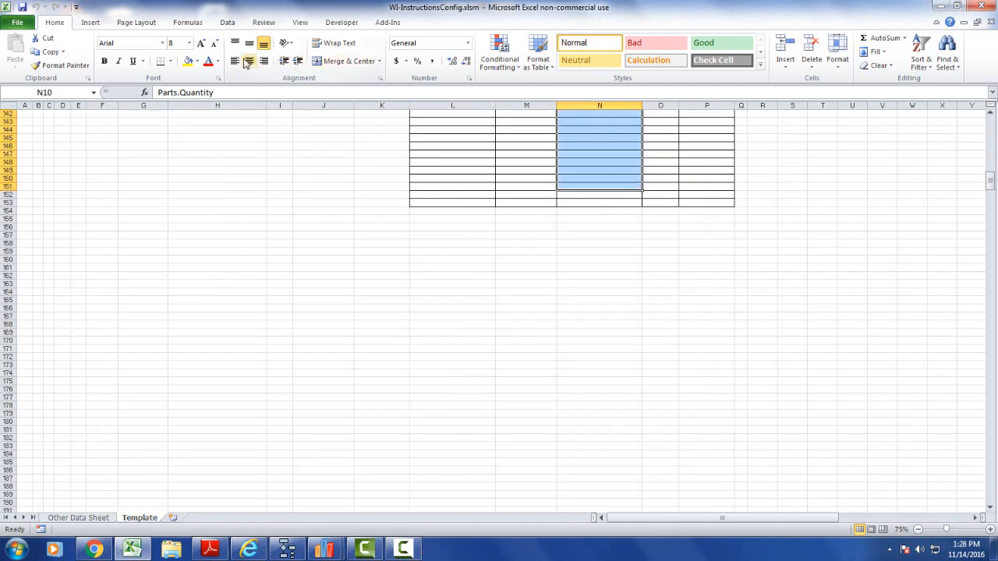
{"action": "mouse_move", "coordinate": [249, 61]}
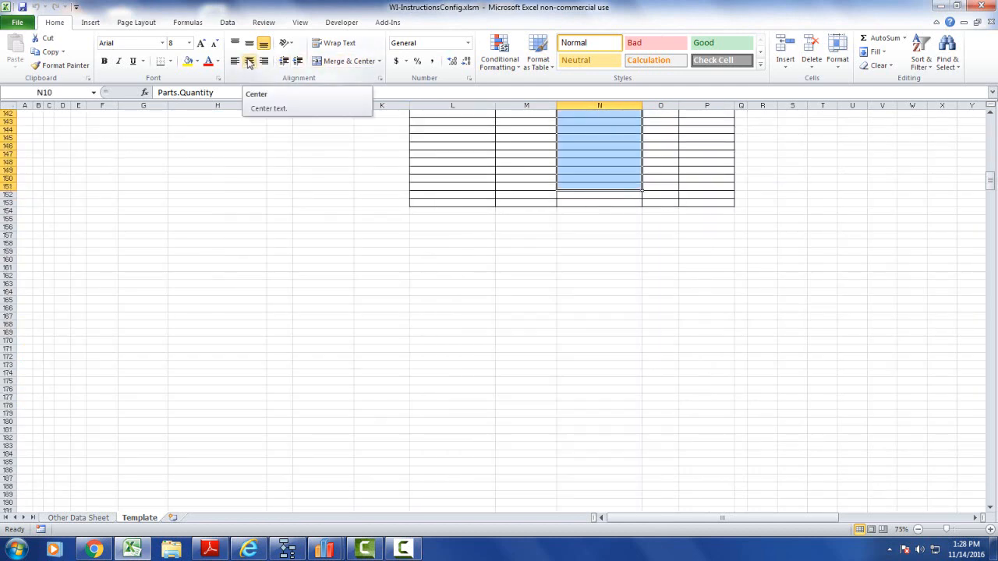
{"action": "scroll", "scroll_direction": "up", "scroll_amount": 3}
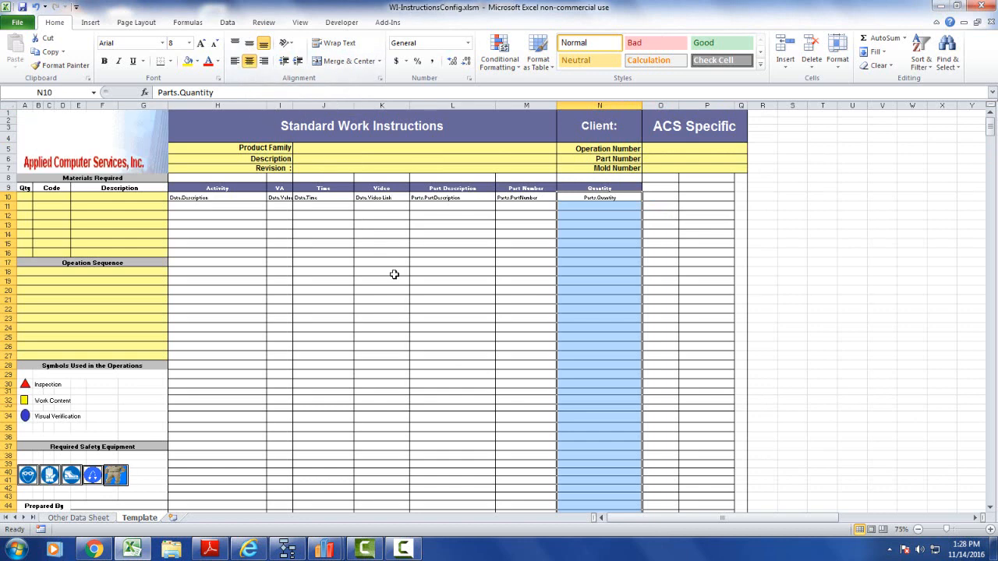
{"action": "left_click", "coordinate": [382, 271]}
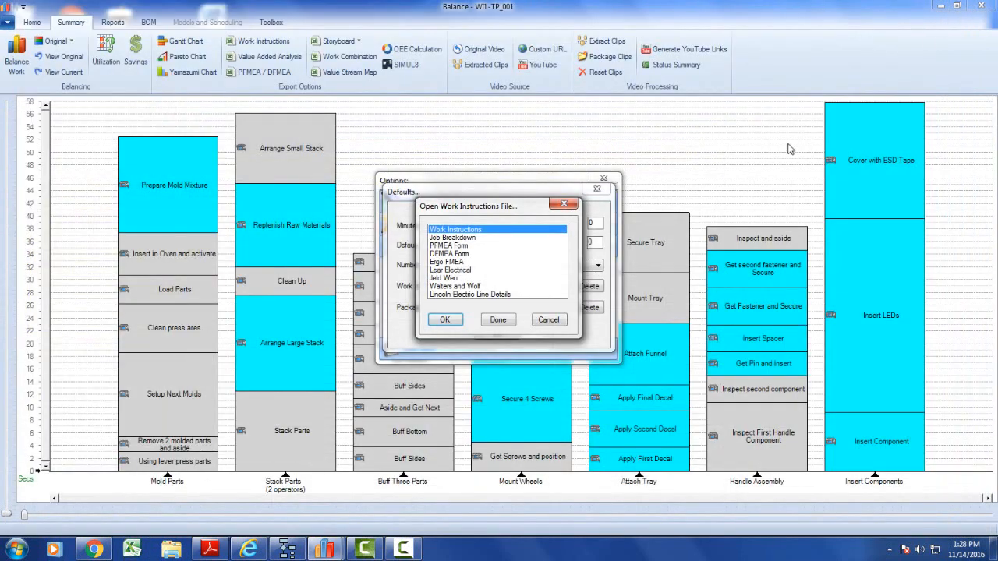
Close the template options and start a standard Work Instructions export.
{"action": "left_click", "coordinate": [445, 320]}
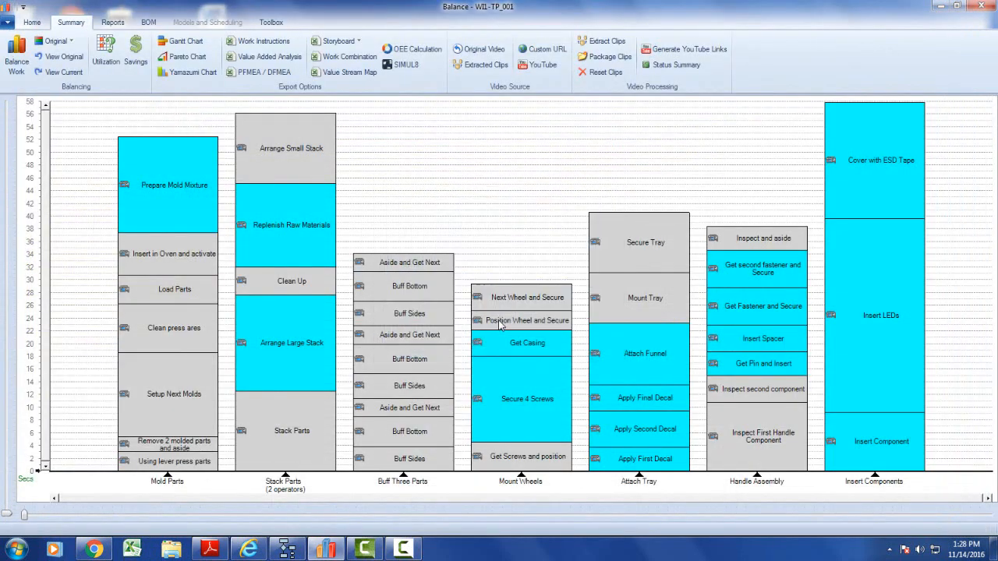
{"action": "mouse_move", "coordinate": [31, 22]}
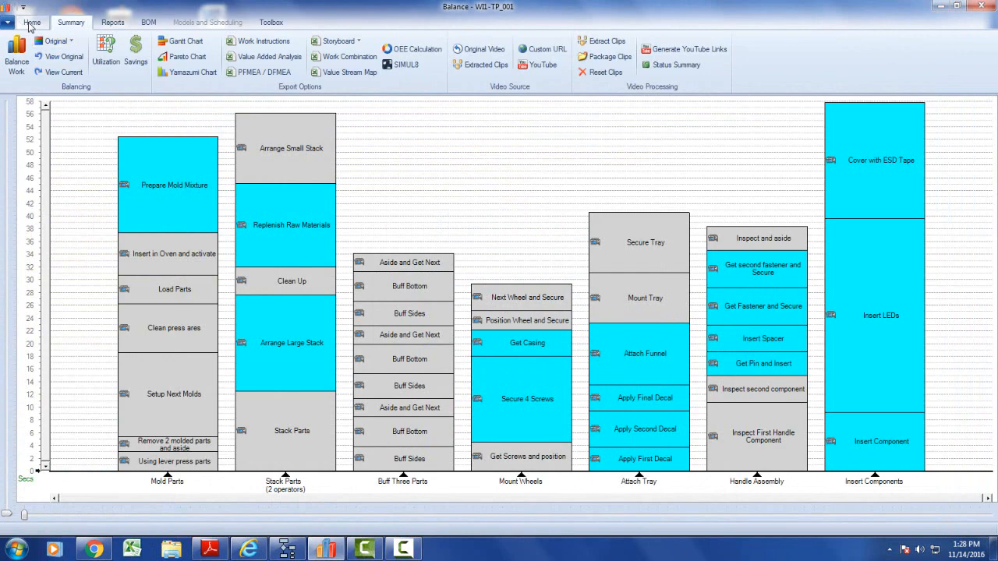
{"action": "left_click", "coordinate": [72, 22]}
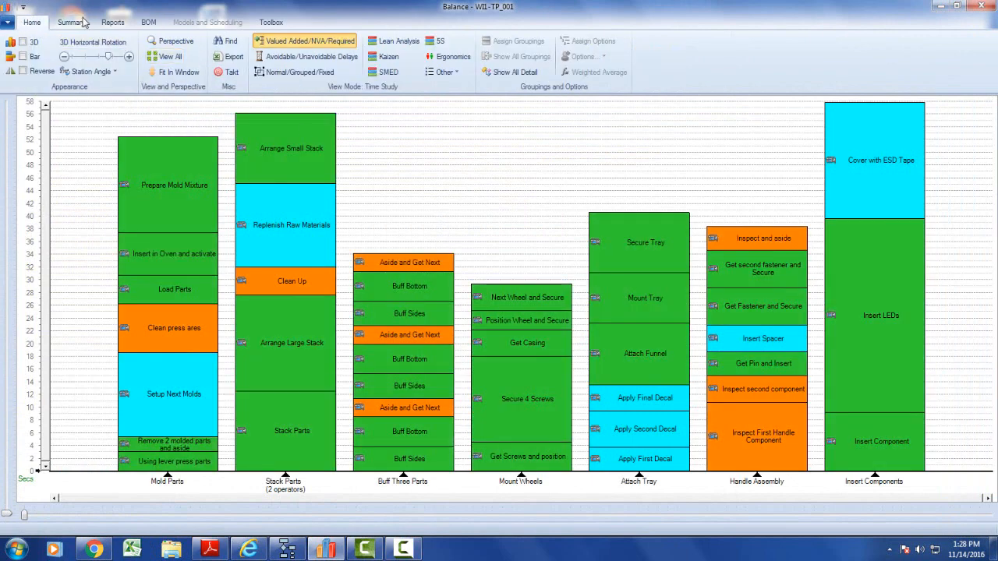
{"action": "mouse_move", "coordinate": [304, 41]}
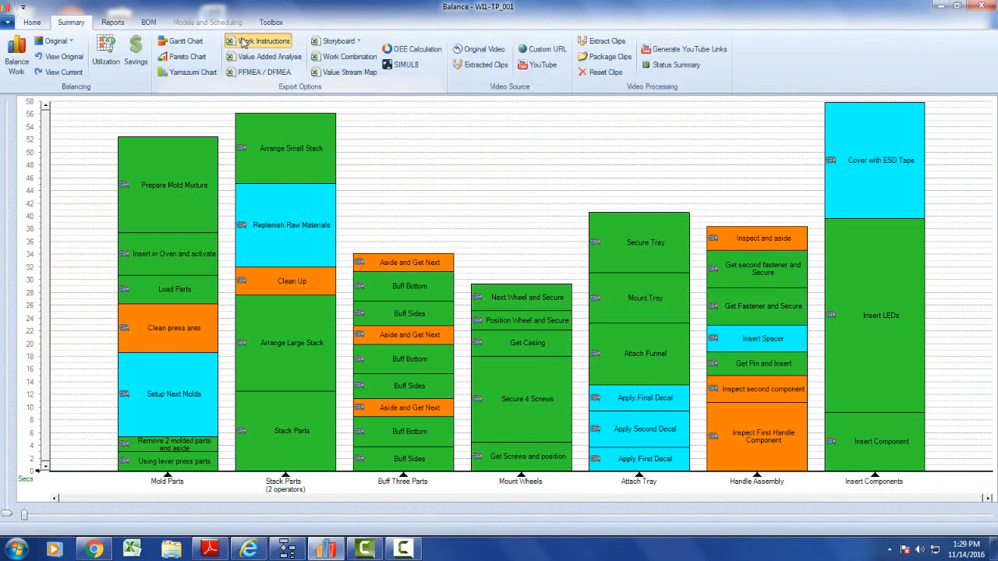
{"action": "left_click", "coordinate": [258, 41]}
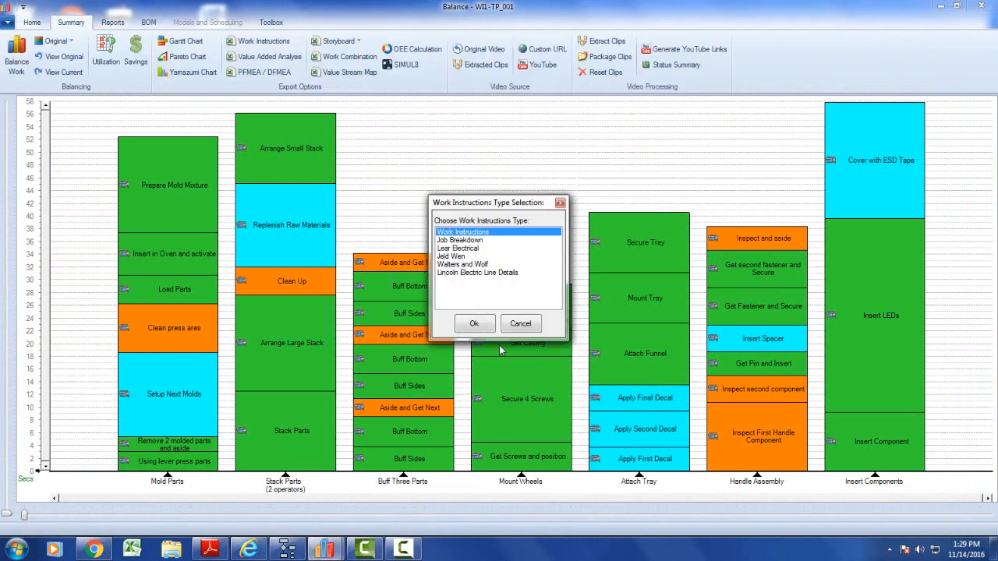
{"action": "left_click", "coordinate": [474, 323]}
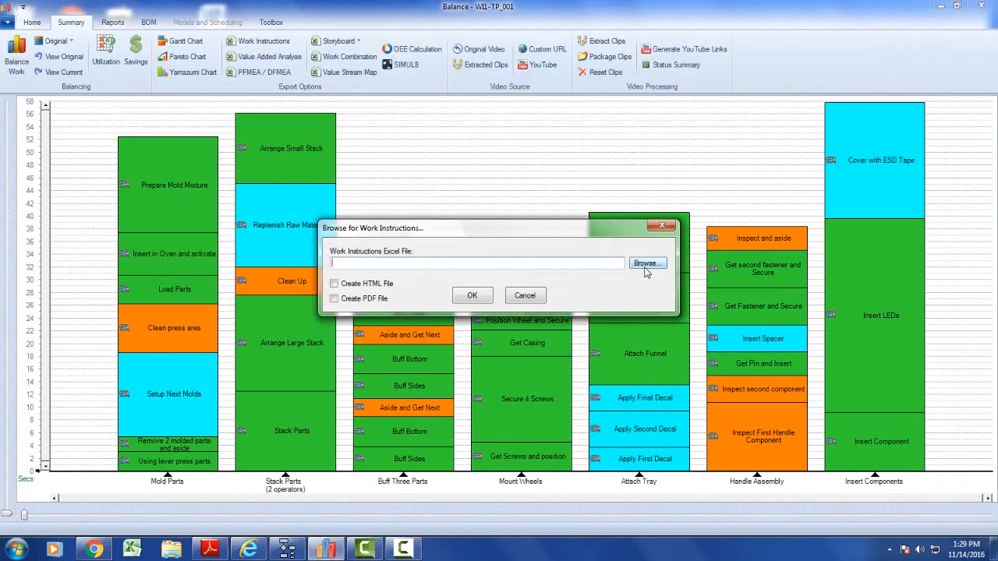
Save the workbook as WI2 in the Work Instructions folder and generate it.
{"action": "left_click", "coordinate": [646, 262]}
{"action": "type", "text": "WI2"}
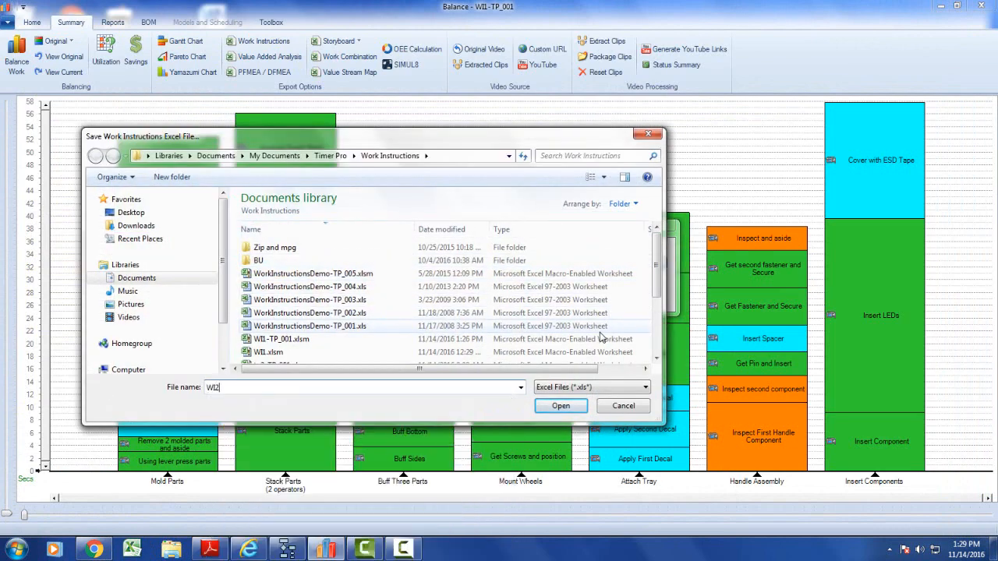
{"action": "left_click", "coordinate": [560, 405]}
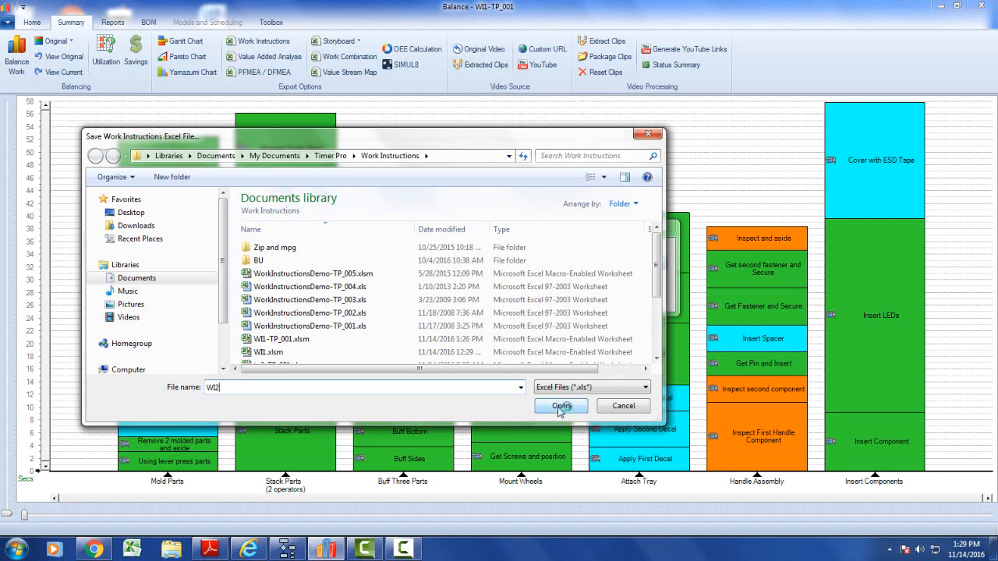
{"action": "left_click", "coordinate": [561, 405]}
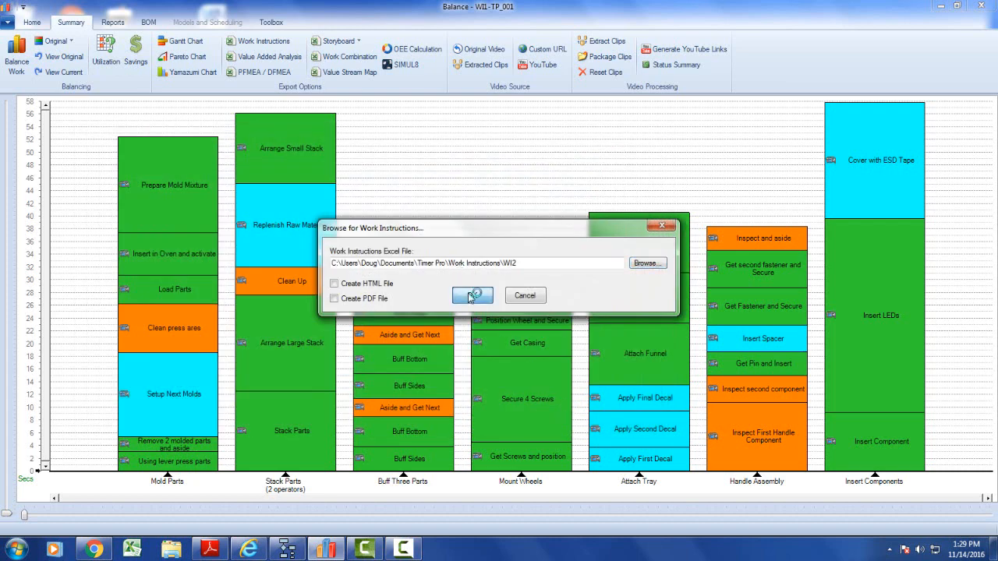
{"action": "left_click", "coordinate": [471, 297]}
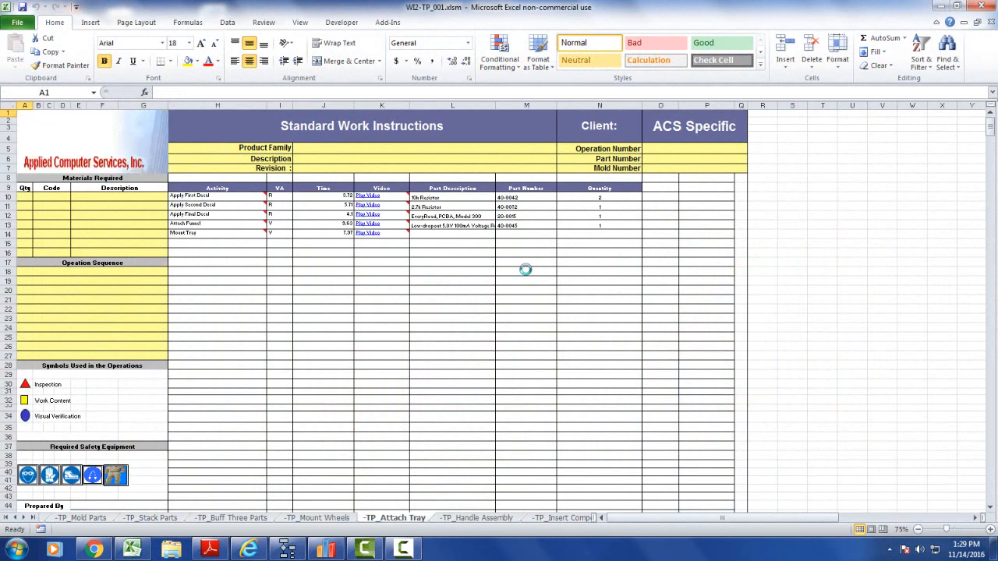
Zoom into the TP_Mount Wheels sheet to check Secure 4 Screws and Get Casing parts, then return to the balance chart.
{"action": "left_click", "coordinate": [505, 518]}
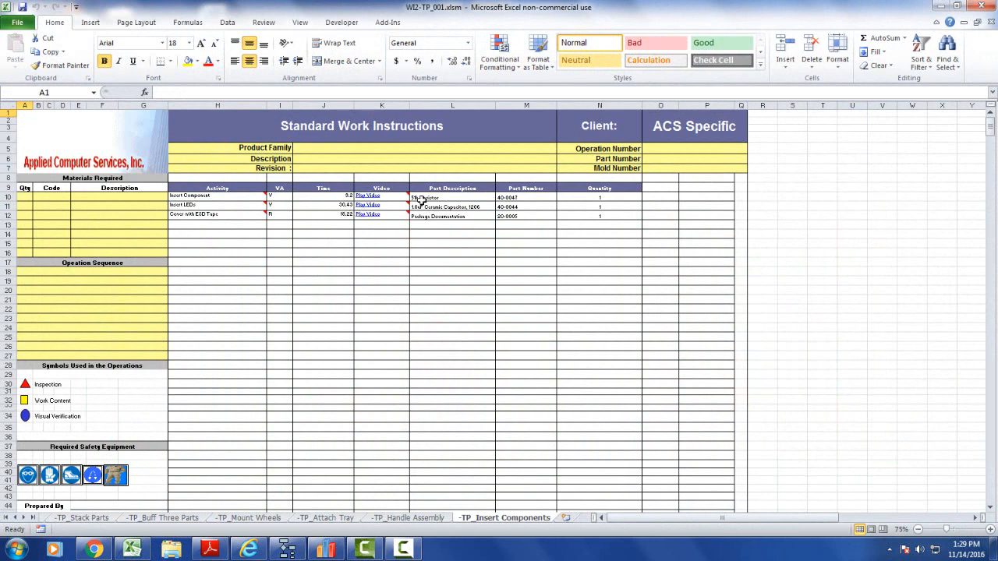
{"action": "mouse_move", "coordinate": [593, 203]}
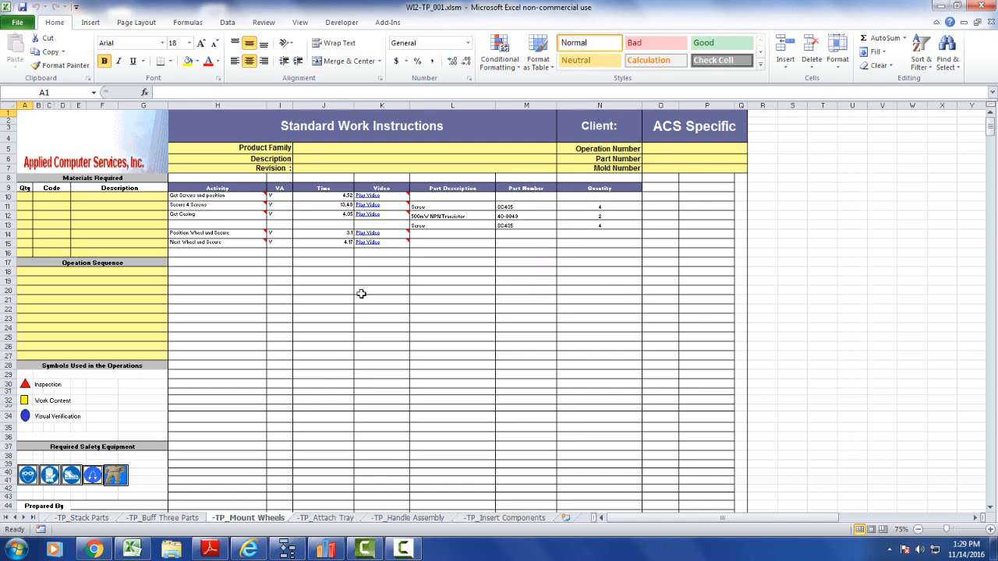
{"action": "mouse_move", "coordinate": [321, 209]}
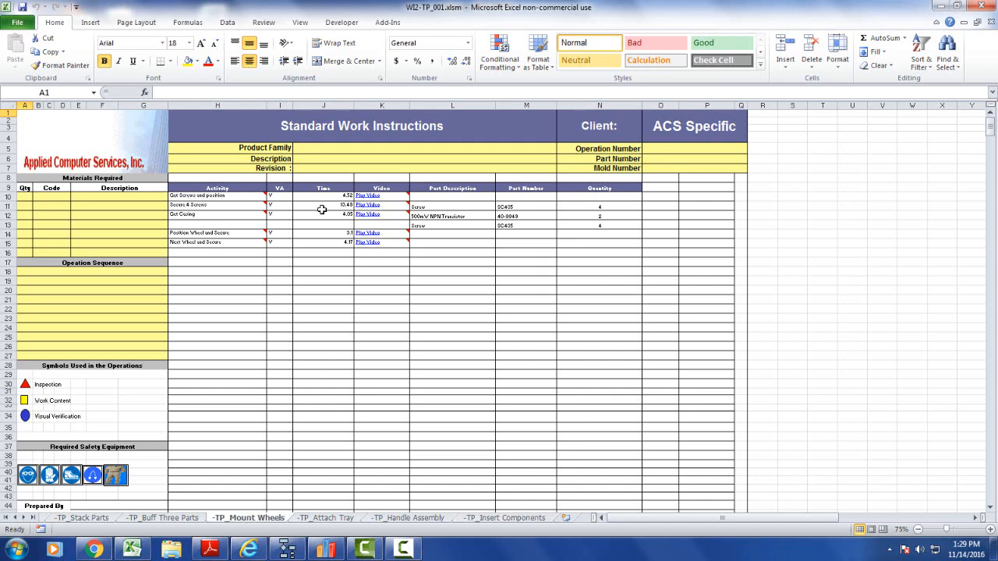
{"action": "left_click", "coordinate": [217, 204]}
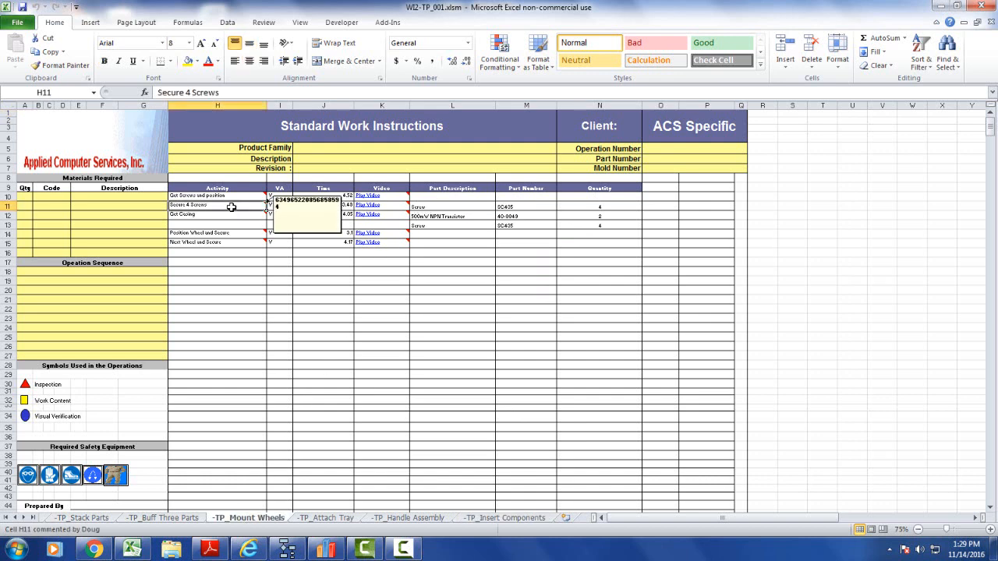
{"action": "left_click", "coordinate": [299, 22]}
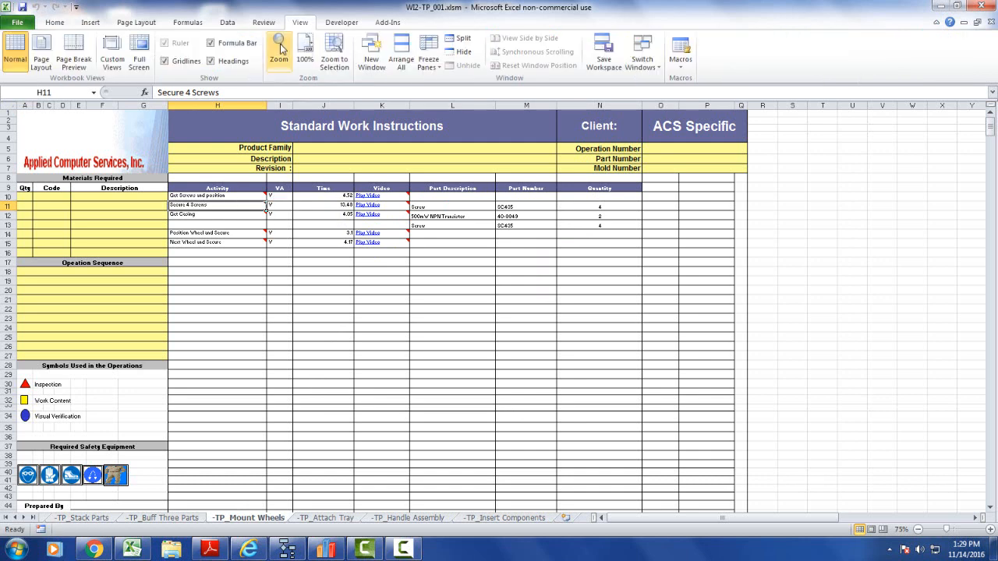
{"action": "left_click", "coordinate": [278, 50]}
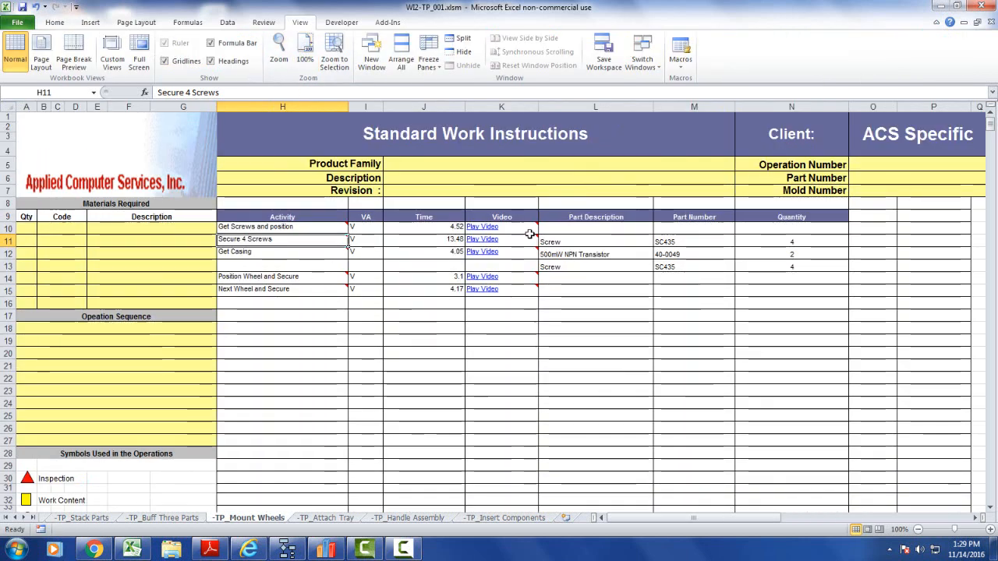
{"action": "mouse_move", "coordinate": [351, 247]}
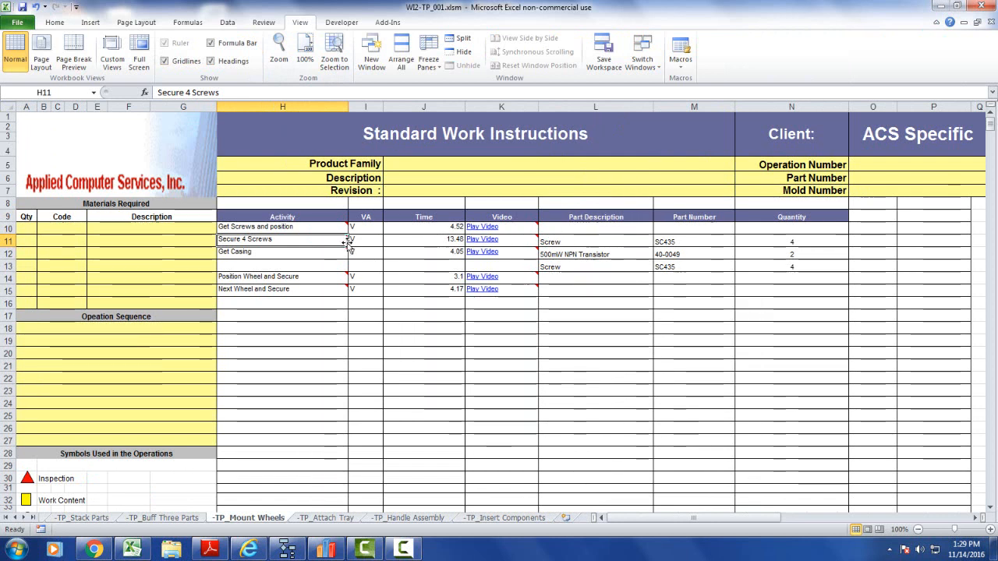
{"action": "mouse_move", "coordinate": [278, 262]}
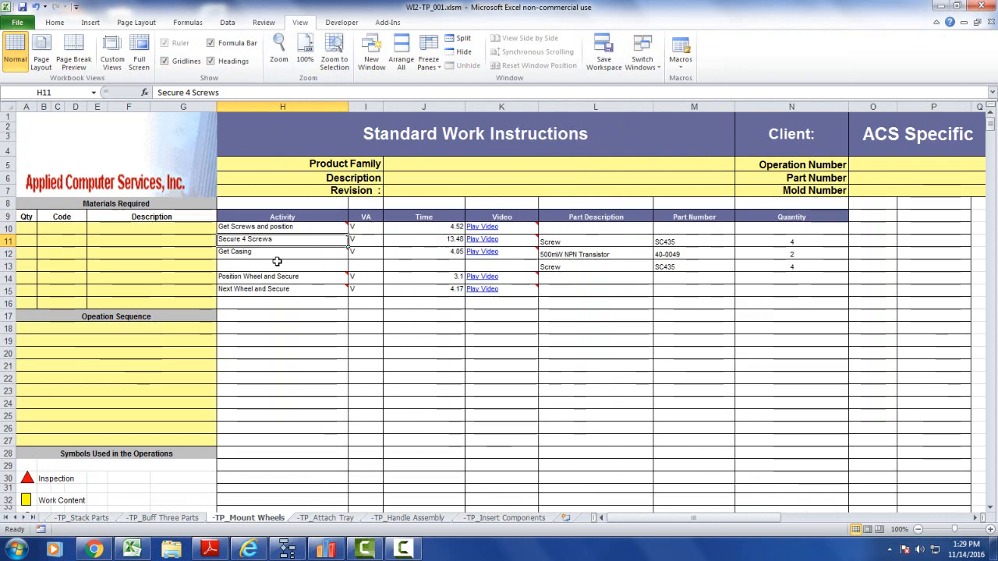
{"action": "left_click", "coordinate": [283, 252]}
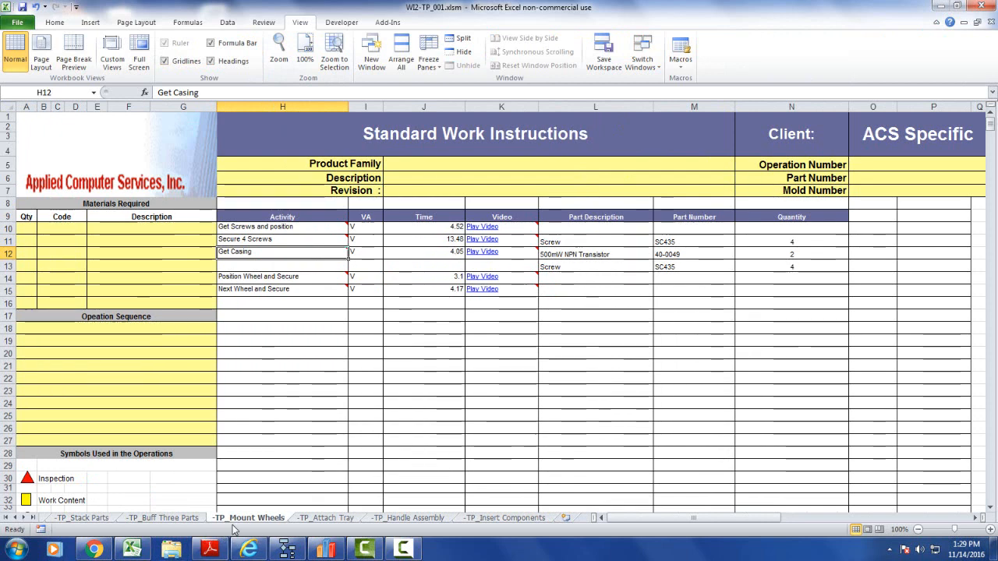
{"action": "left_click", "coordinate": [325, 549]}
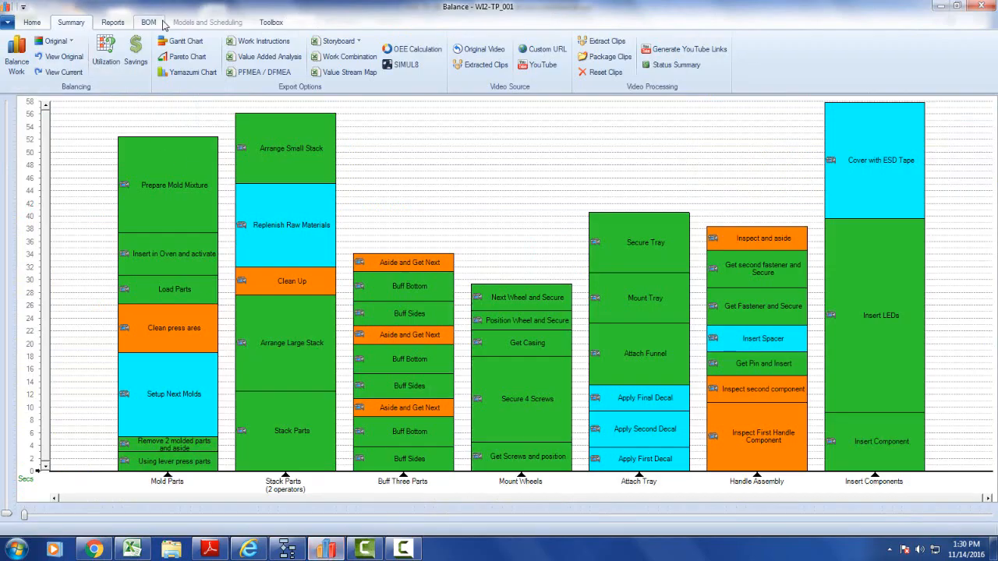
Recolour the balance chart with Where Used - All Parts and check Secure 4 Screws' parts.
{"action": "left_click", "coordinate": [148, 22]}
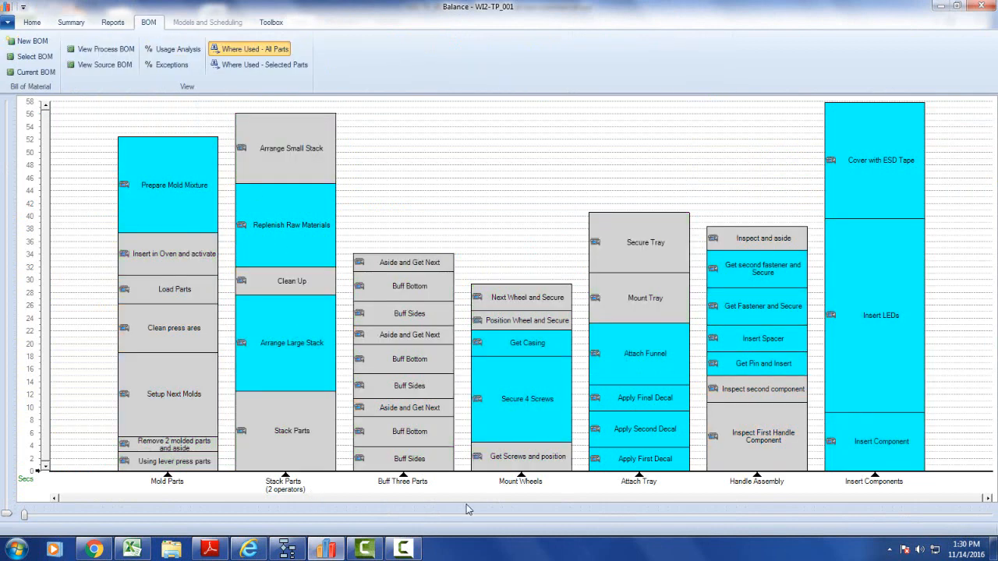
{"action": "mouse_move", "coordinate": [507, 412]}
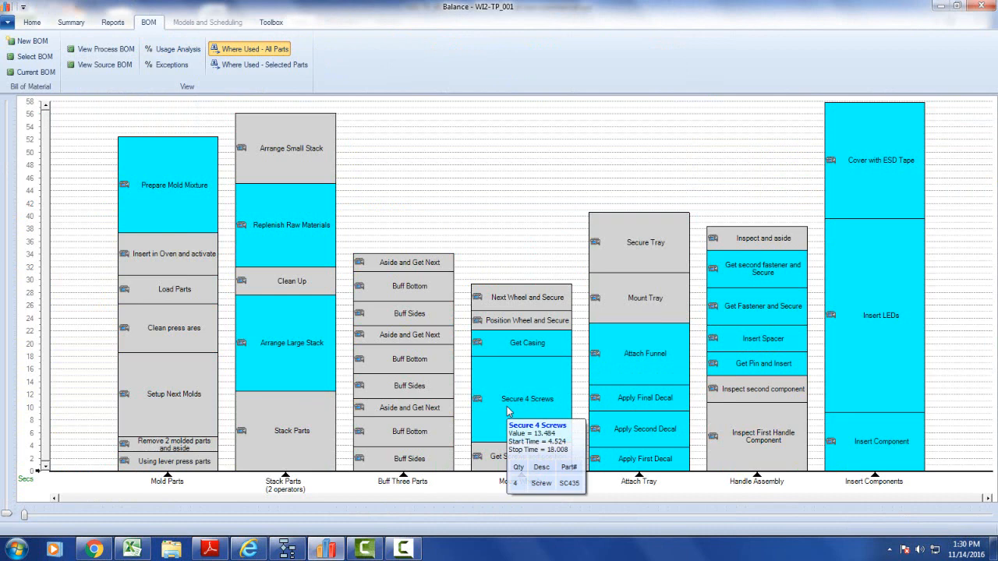
{"action": "mouse_move", "coordinate": [499, 343]}
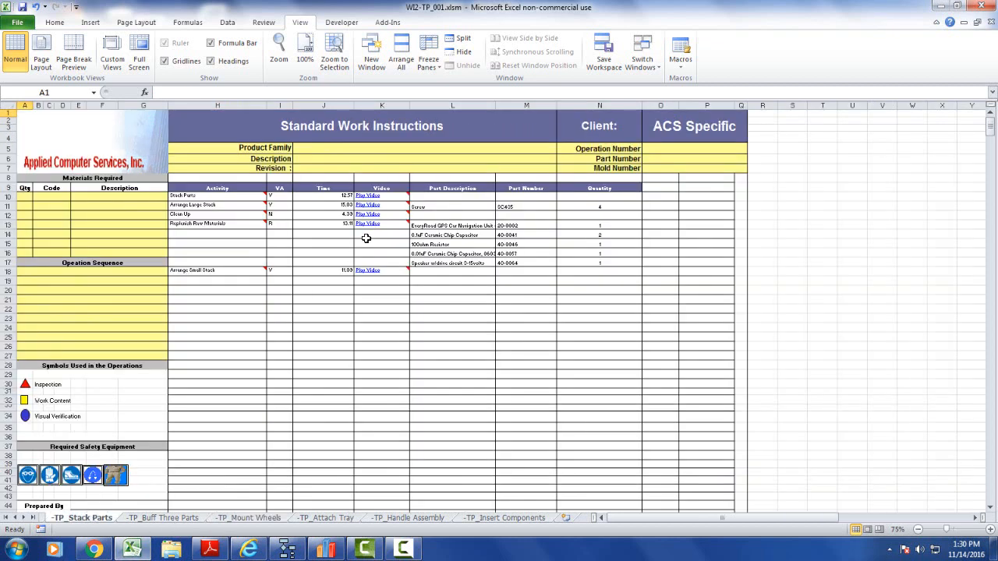
Review the parts, numbers and quantities listed under Replenish Raw Materials on the Stack Parts sheet.
{"action": "left_click", "coordinate": [452, 224]}
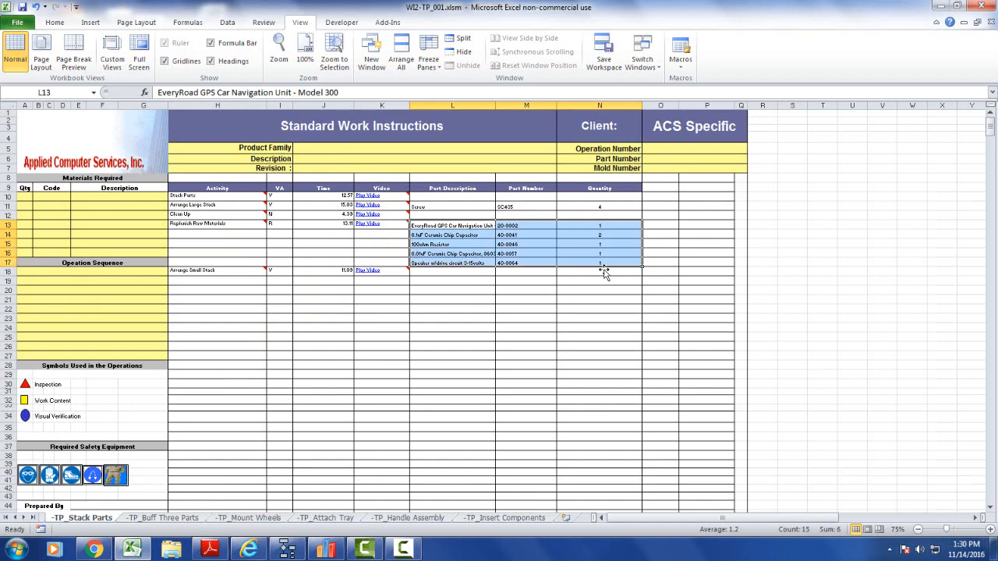
{"action": "mouse_move", "coordinate": [621, 309]}
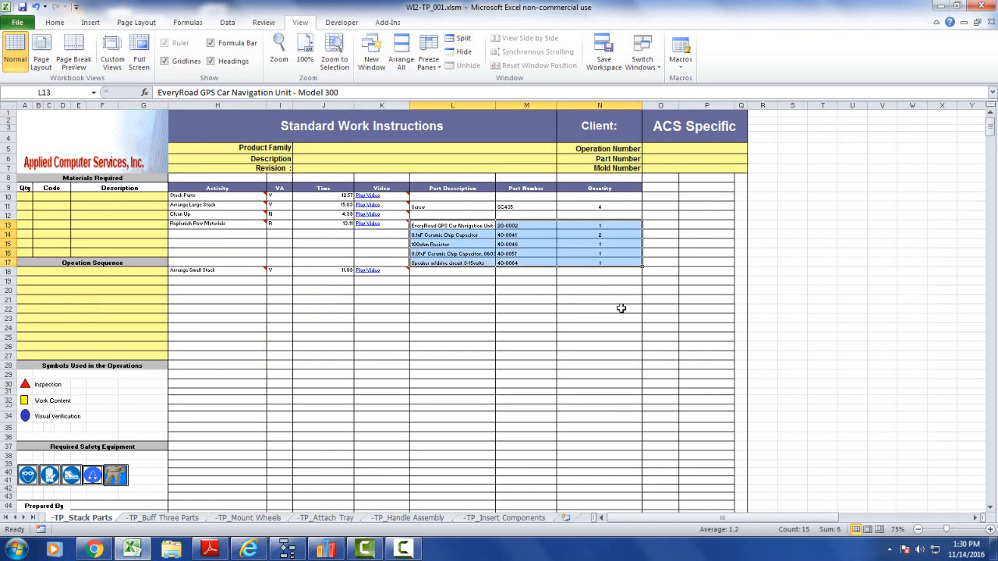
{"action": "mouse_move", "coordinate": [315, 232]}
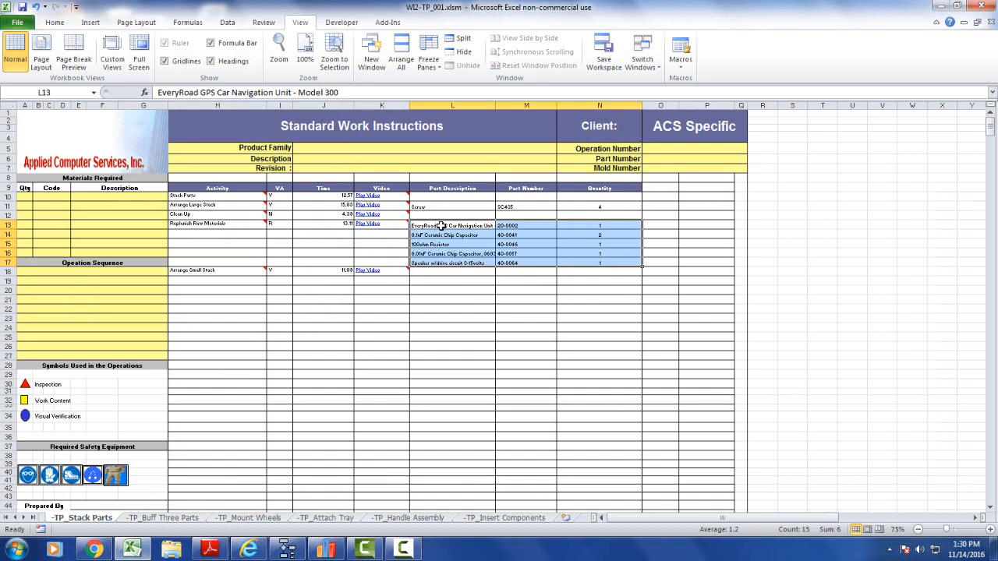
{"action": "left_click", "coordinate": [217, 224]}
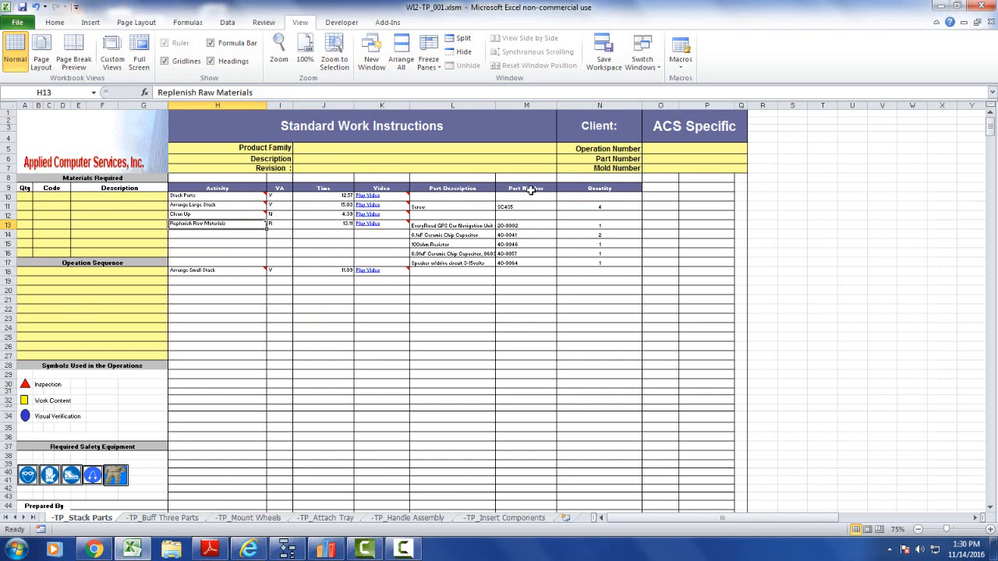
{"action": "mouse_move", "coordinate": [455, 187]}
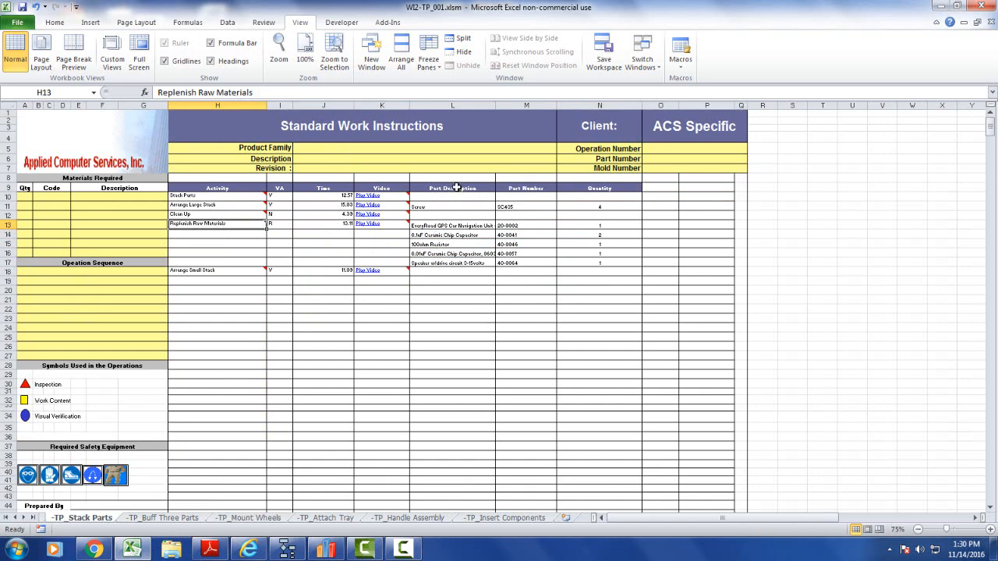
{"action": "mouse_move", "coordinate": [556, 193]}
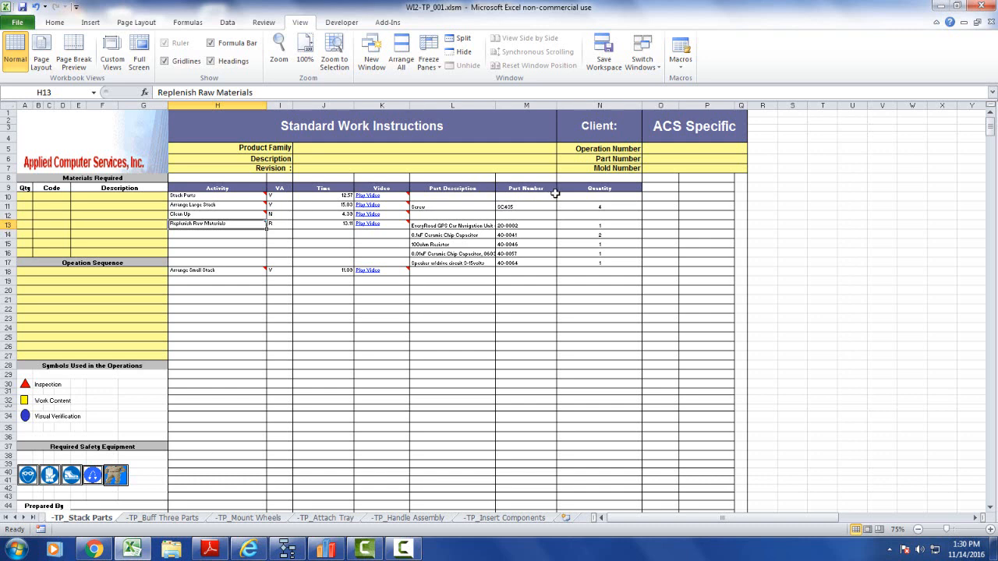
{"action": "mouse_move", "coordinate": [565, 282]}
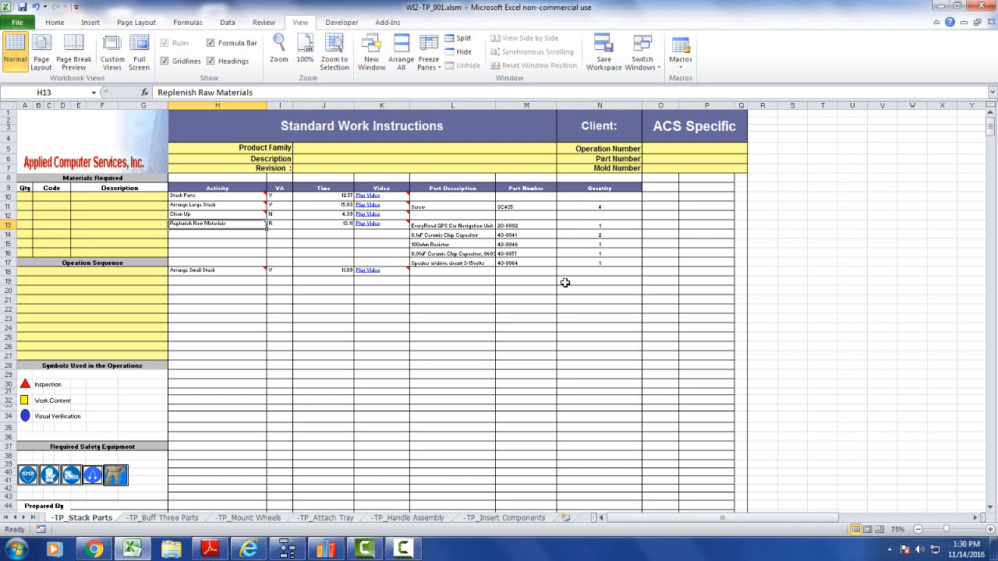